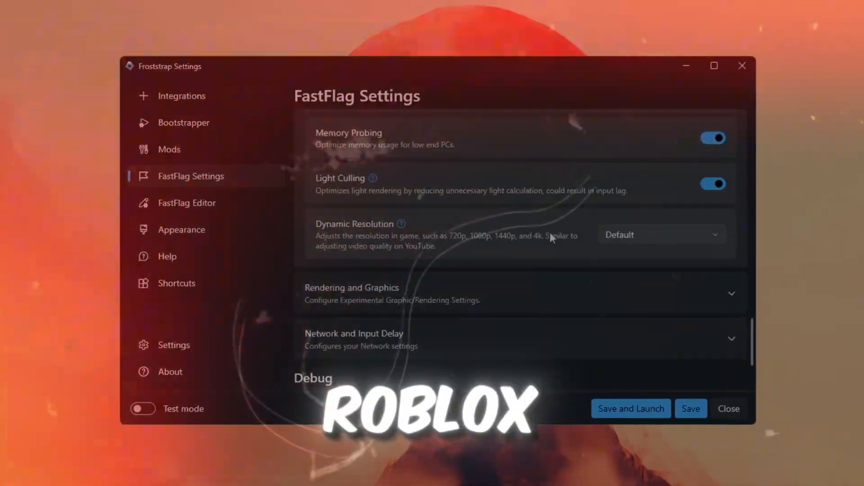
# Scroll through Froststrap's FastFlag performance tweaks, then move to the YouTube FPS boost video.
pyautogui.scroll(-3)
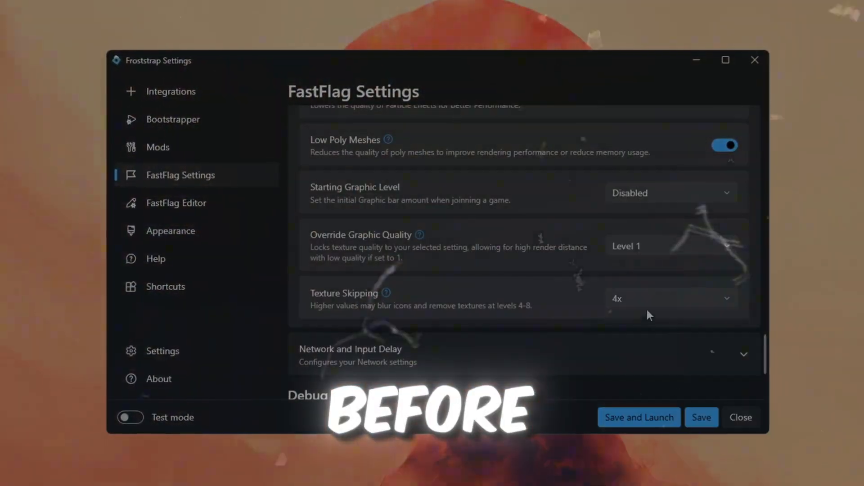
pyautogui.scroll(-3)
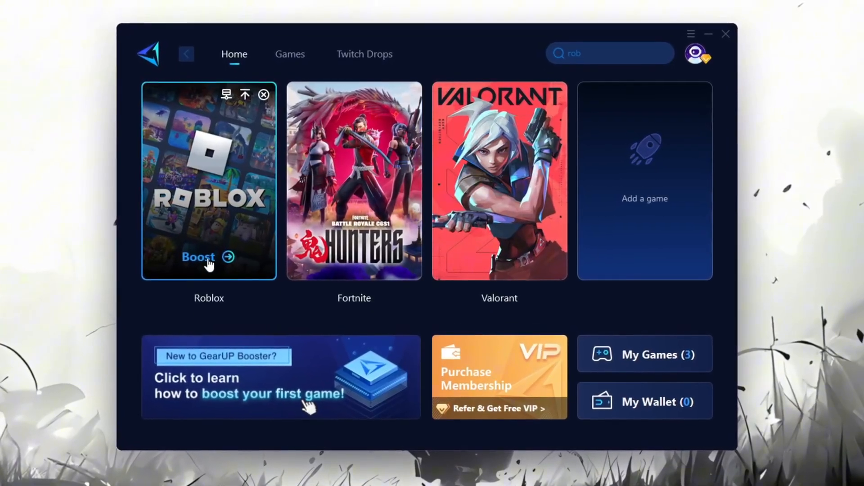
pyautogui.click(198, 257)
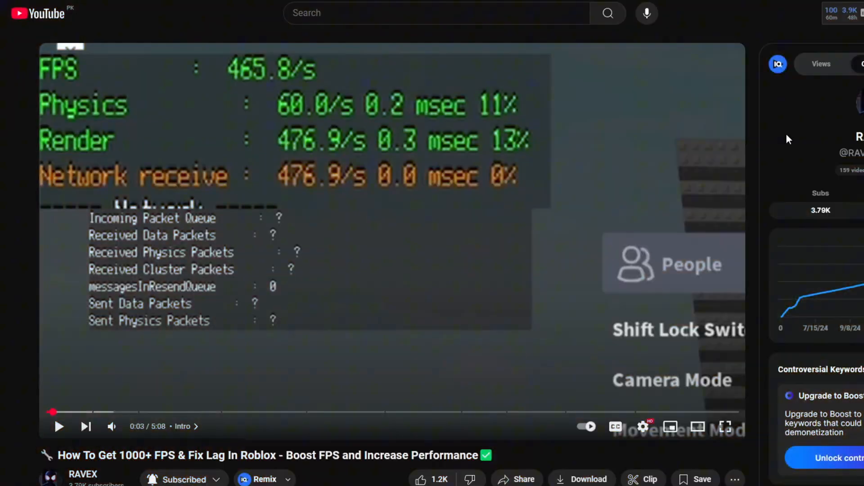
# Scroll through the RAVEX website's Recent Posts about boosting Roblox FPS.
pyautogui.scroll(-3)
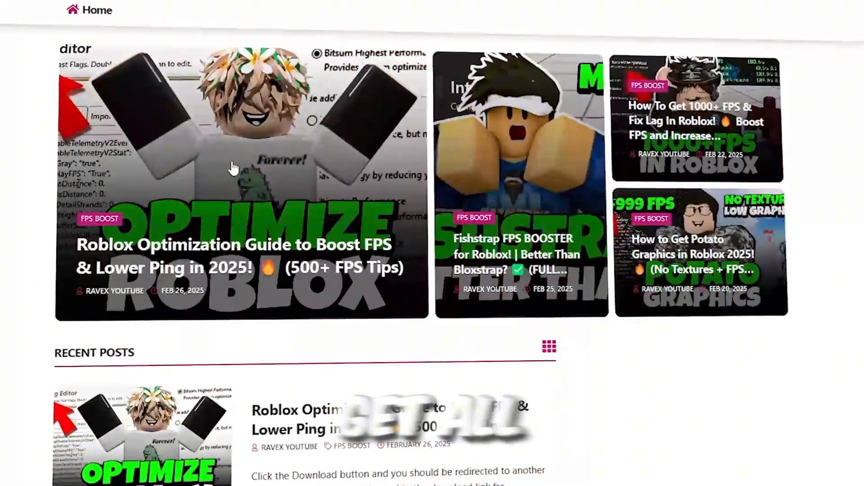
pyautogui.scroll(-3)
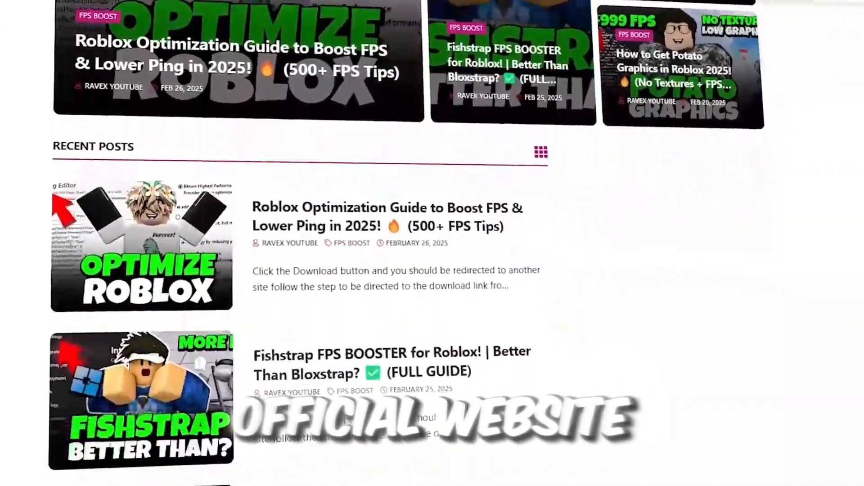
pyautogui.scroll(-3)
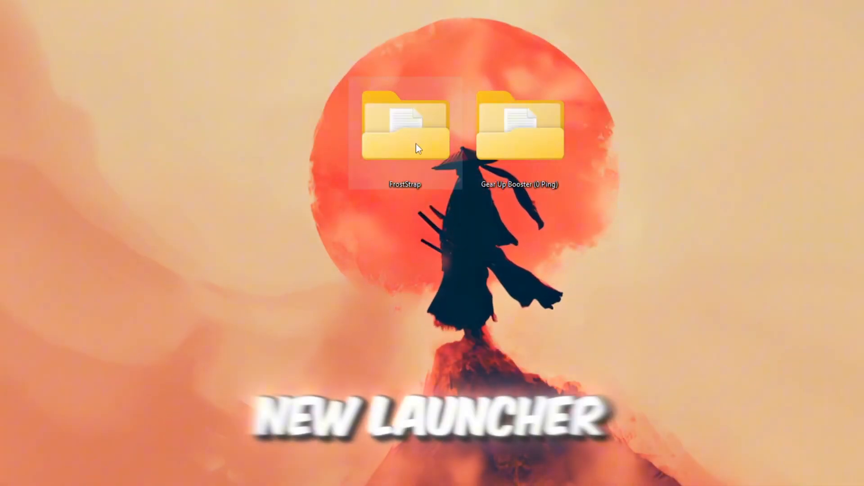
# Open the desktop FrostStrap folder containing the Fast Flags text files.
pyautogui.doubleClick(406, 127)
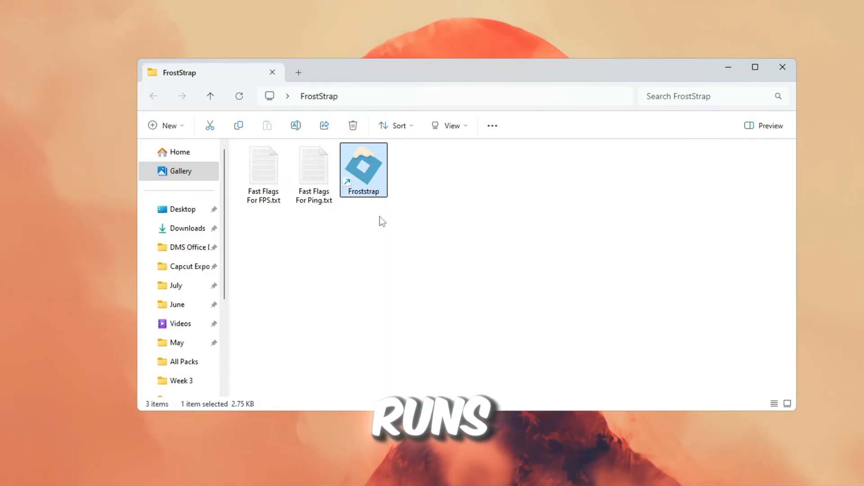
pyautogui.moveTo(339, 213)
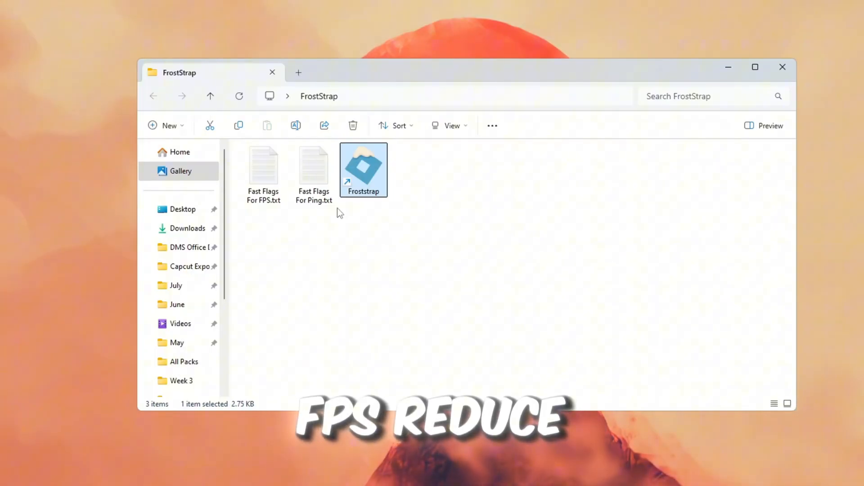
pyautogui.moveTo(353, 214)
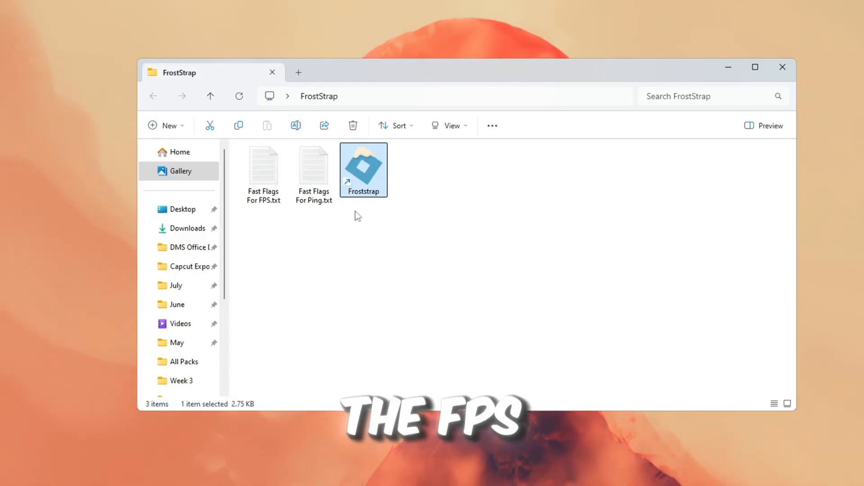
pyautogui.moveTo(291, 239)
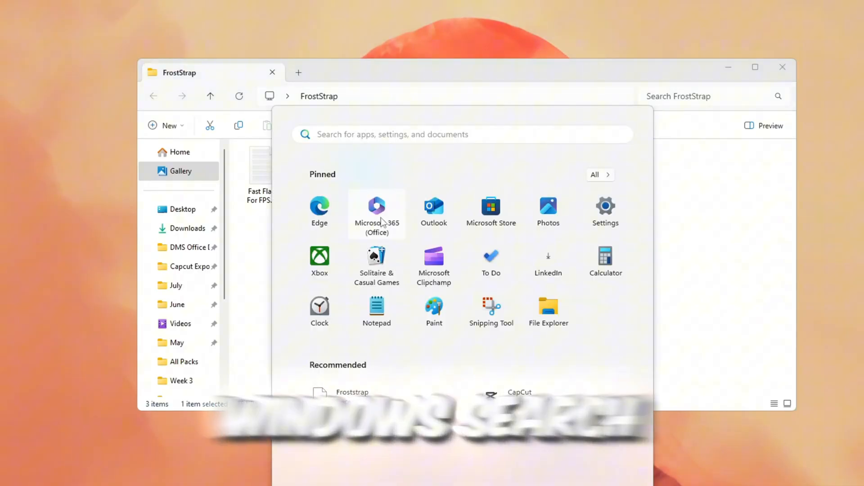
# Search 'froststrap', run it as administrator and open Configure settings.
pyautogui.write('froststrap')
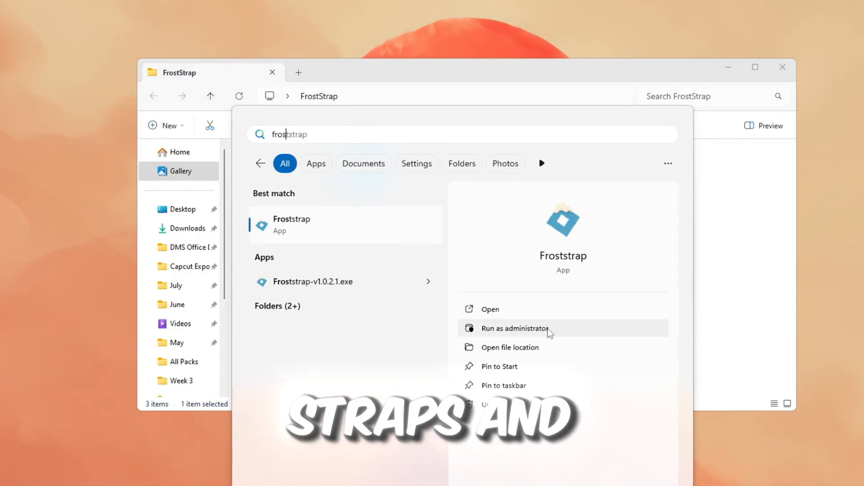
pyautogui.click(512, 329)
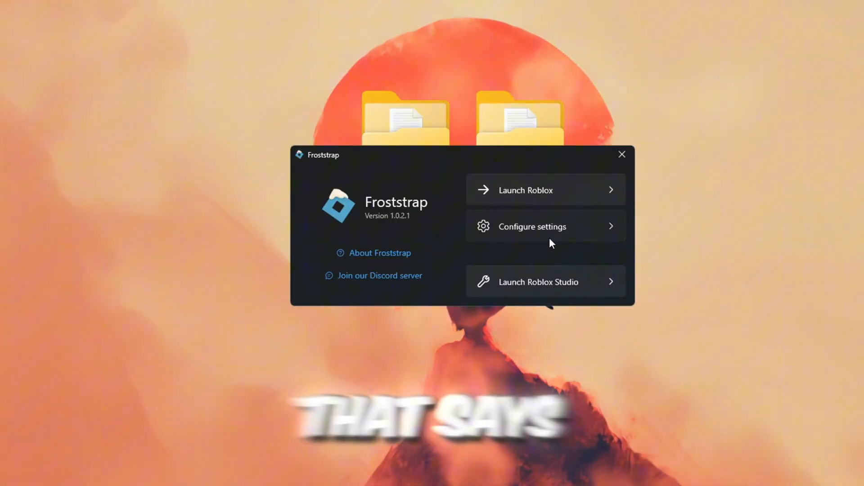
pyautogui.click(532, 227)
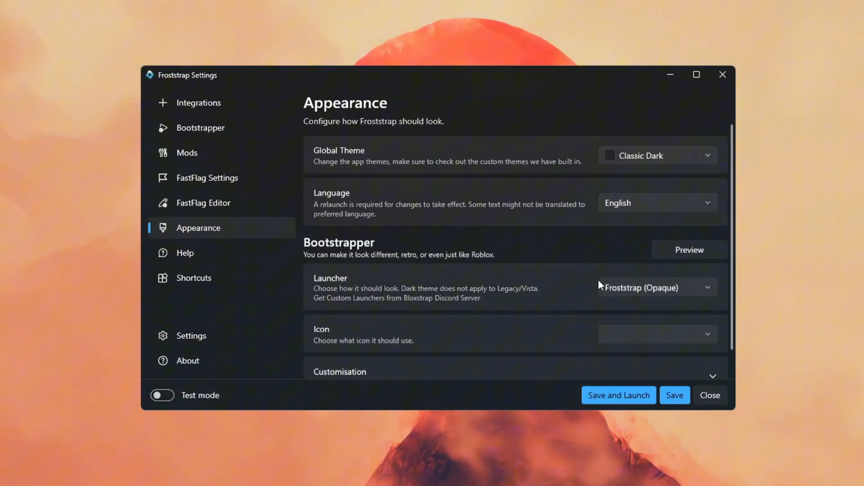
pyautogui.moveTo(452, 270)
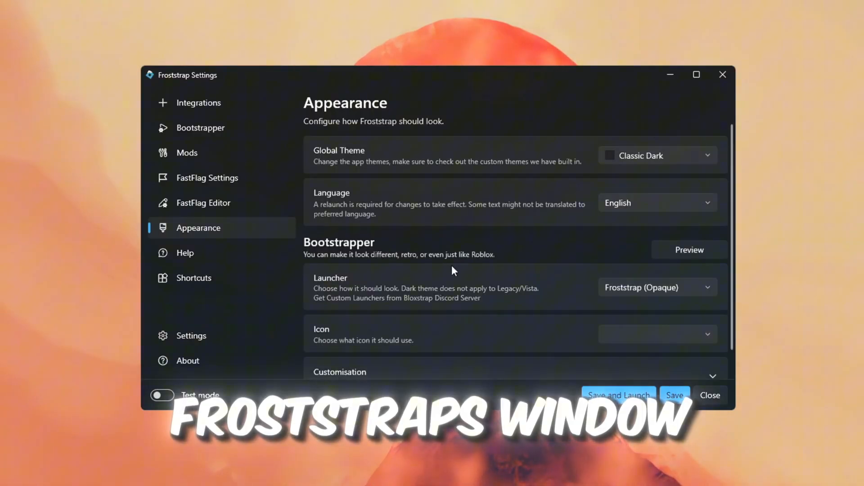
# Set the Bootstrapper Cleaner to delete cache, logs and Froststrap logs after 2 months.
pyautogui.click(200, 128)
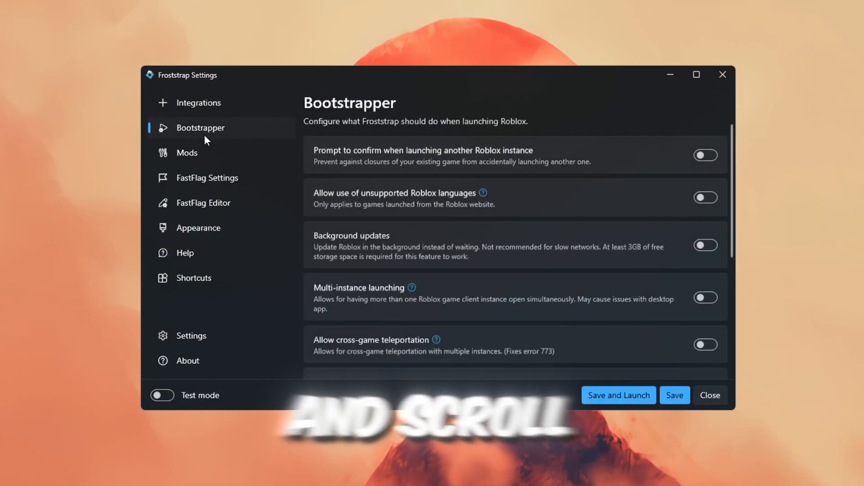
pyautogui.scroll(-3)
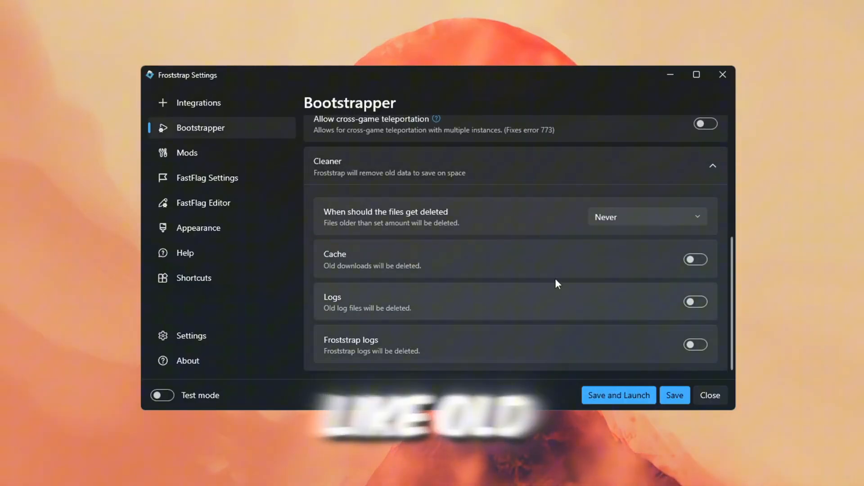
pyautogui.moveTo(329, 368)
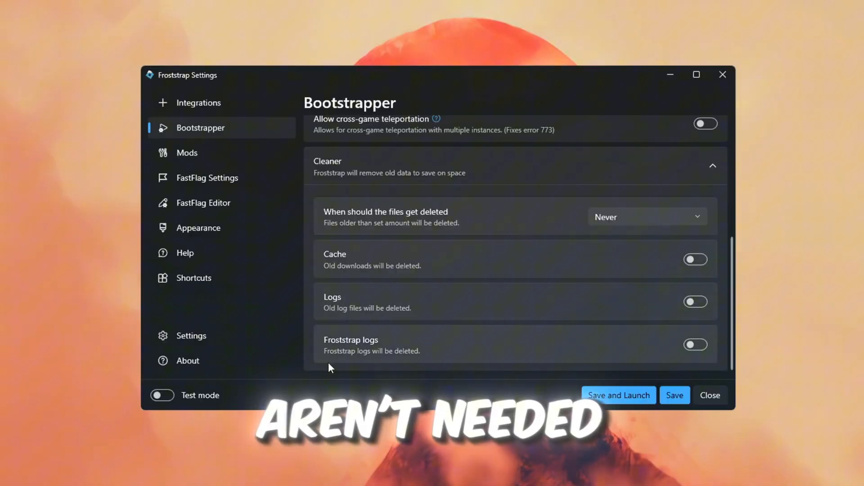
pyautogui.moveTo(683, 279)
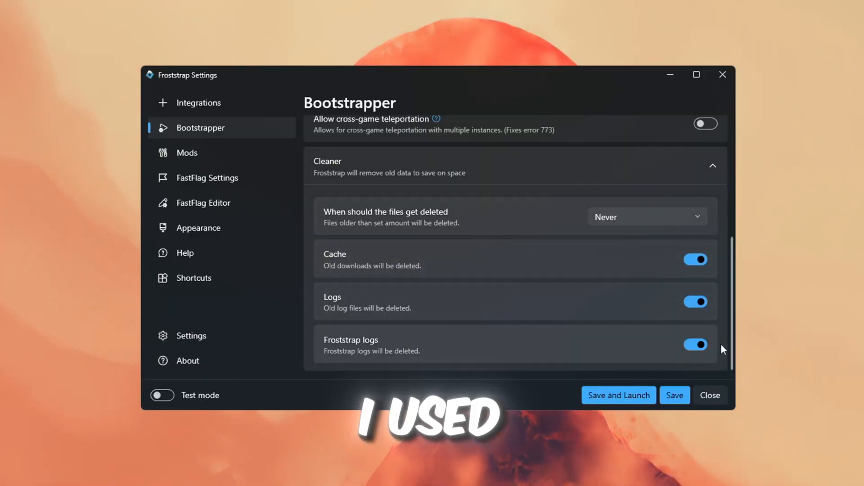
pyautogui.click(646, 217)
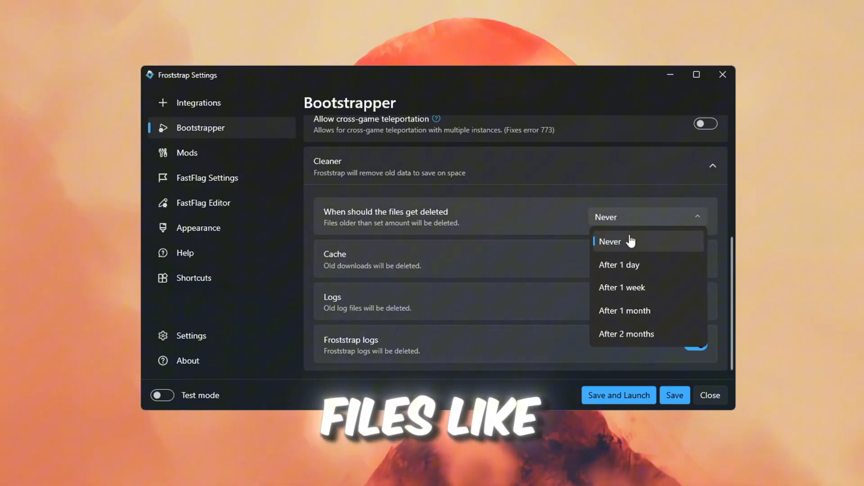
pyautogui.moveTo(637, 339)
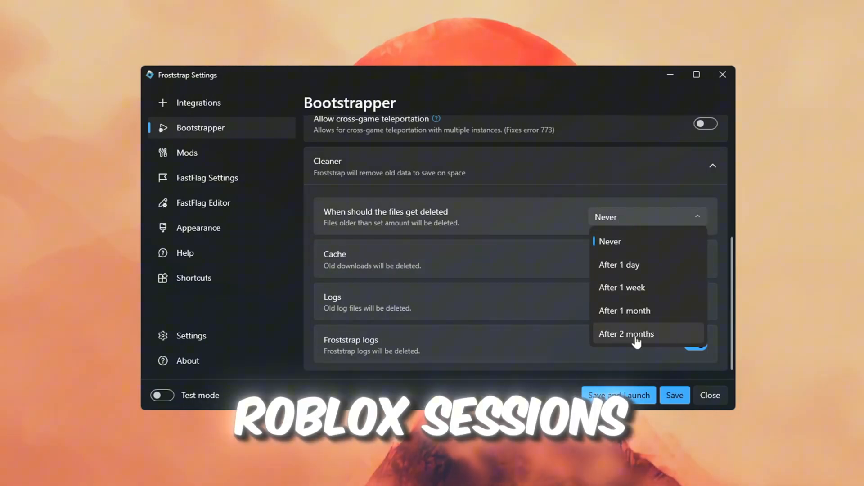
pyautogui.click(626, 334)
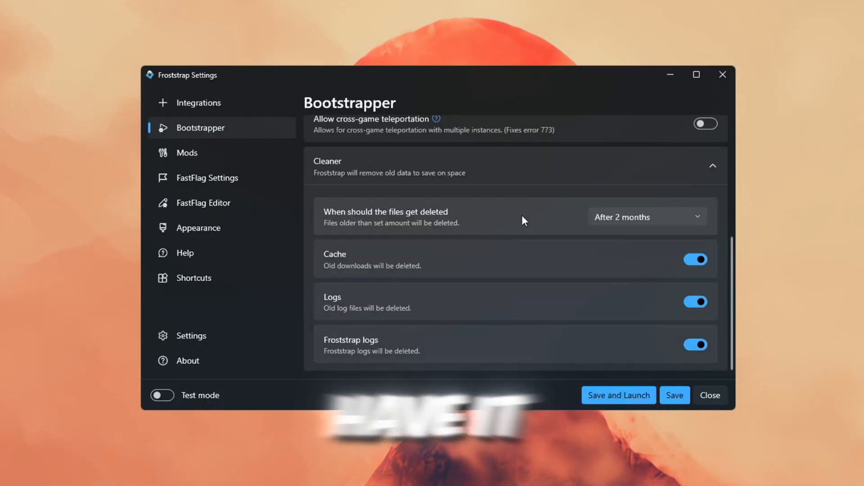
pyautogui.moveTo(466, 356)
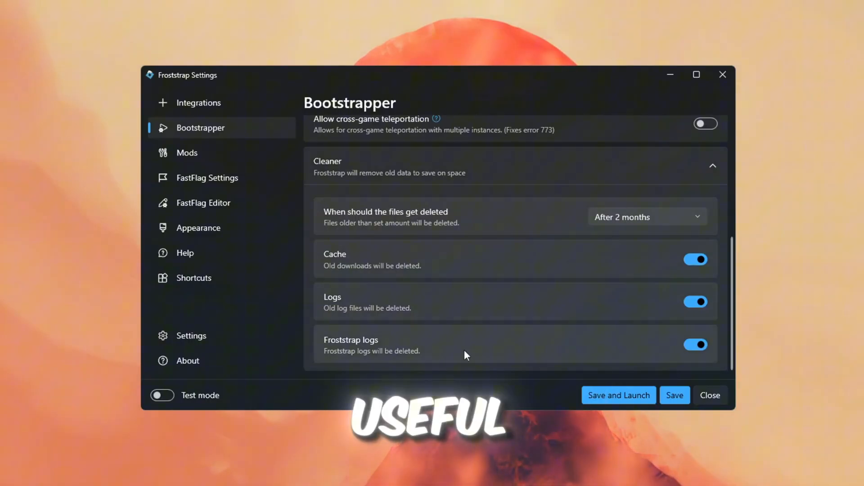
pyautogui.moveTo(523, 276)
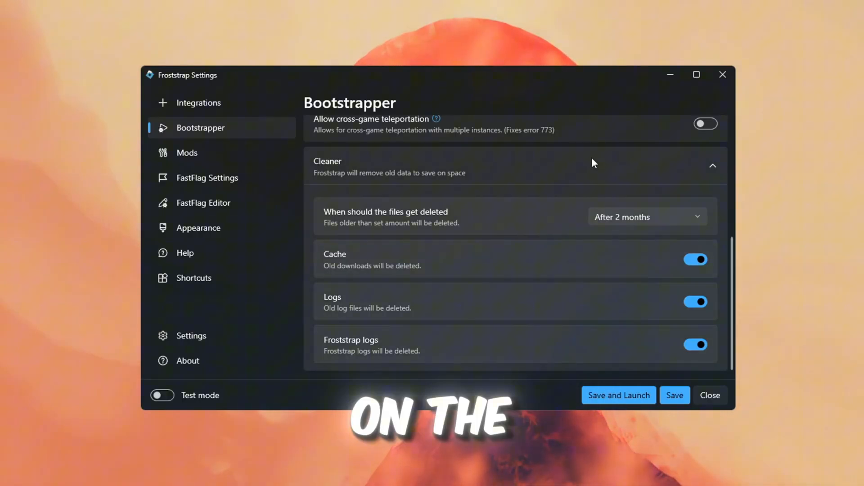
# In FastFlag settings, render Roblox on the GTX 1650 SUPER with 8 logical cores.
pyautogui.click(208, 177)
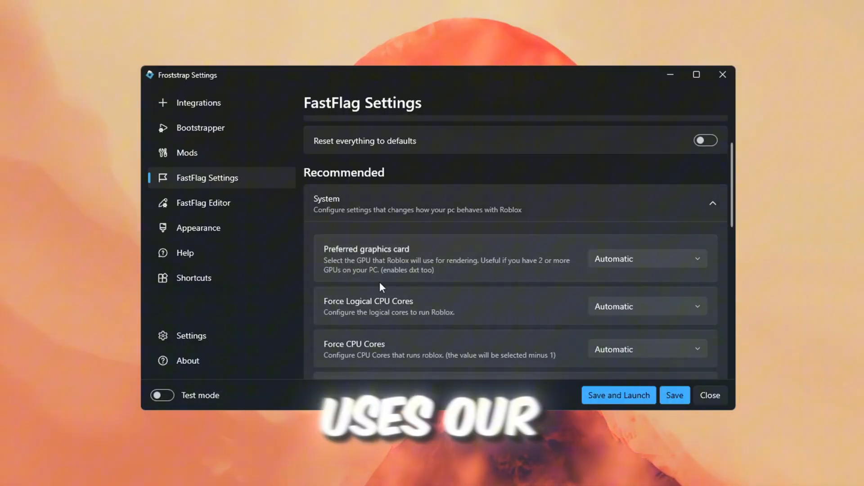
pyautogui.click(646, 258)
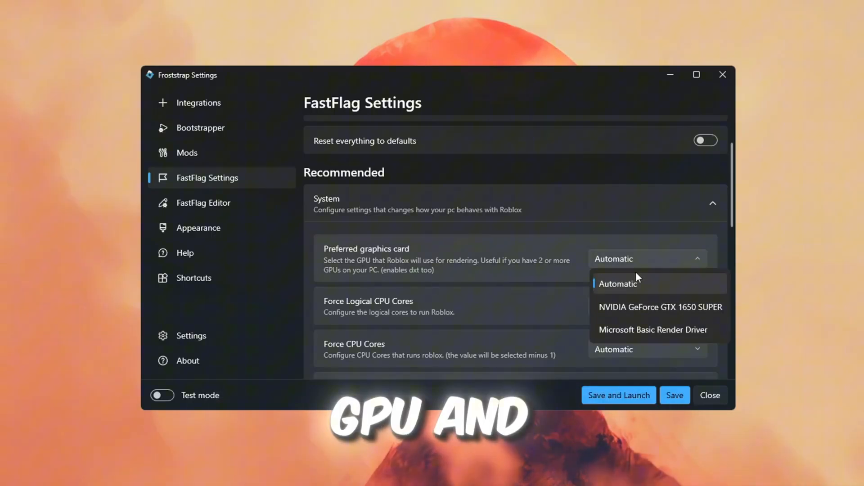
pyautogui.click(660, 307)
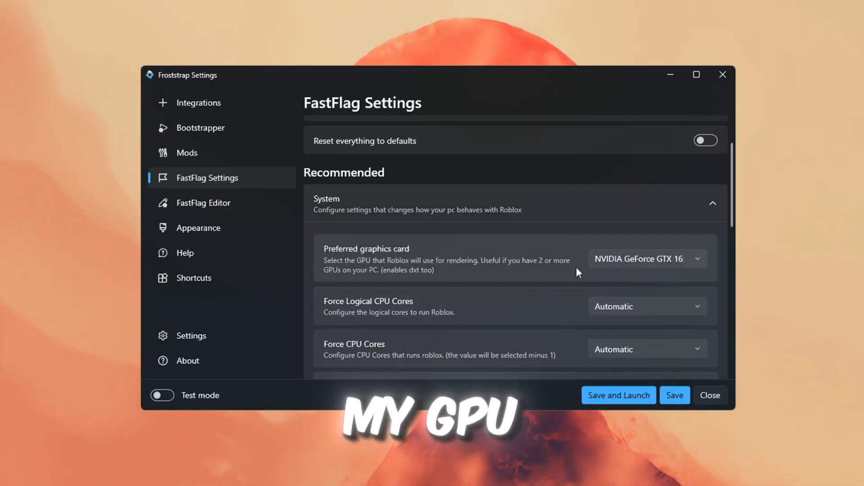
pyautogui.moveTo(393, 302)
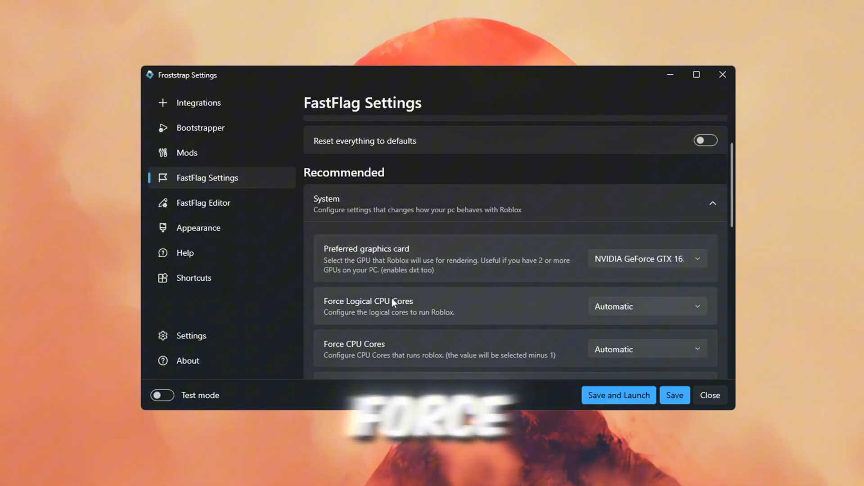
pyautogui.click(647, 307)
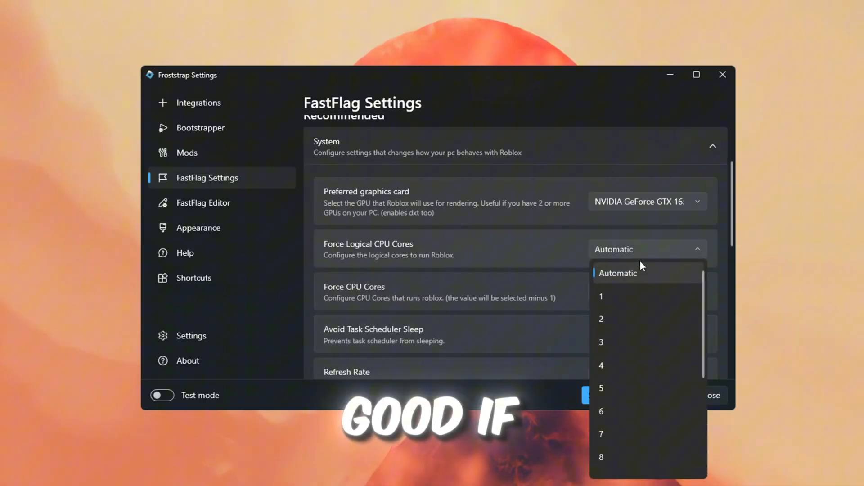
pyautogui.click(602, 457)
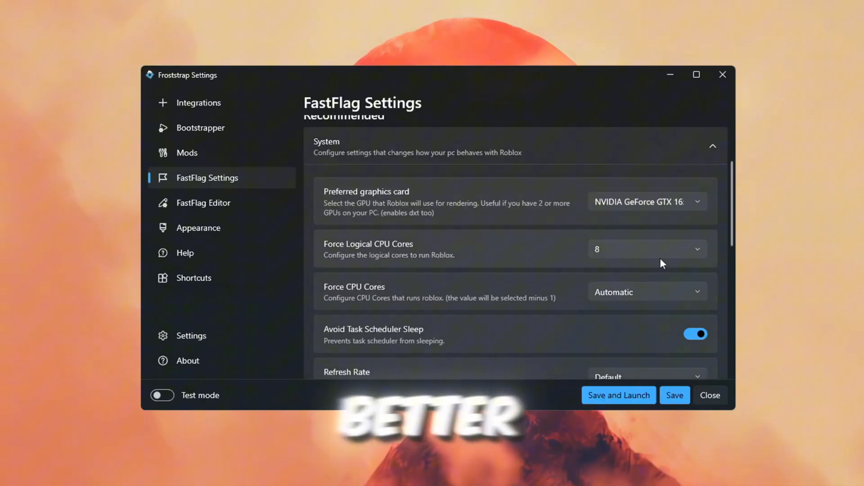
# Set the Refresh Rate FastFlag to 144 Hz.
pyautogui.scroll(-3)
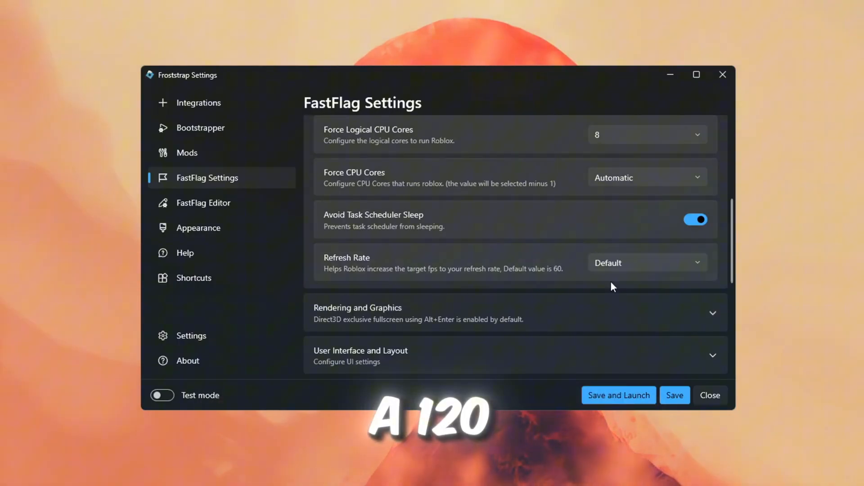
pyautogui.click(646, 262)
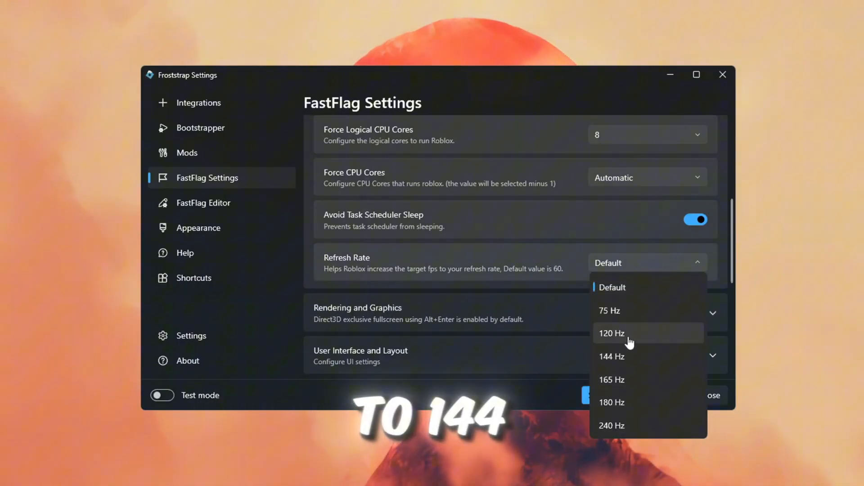
pyautogui.moveTo(633, 359)
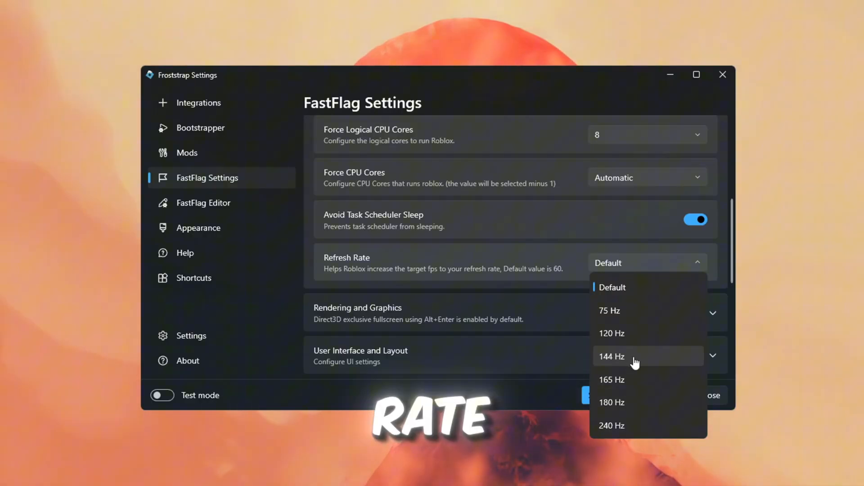
pyautogui.click(612, 356)
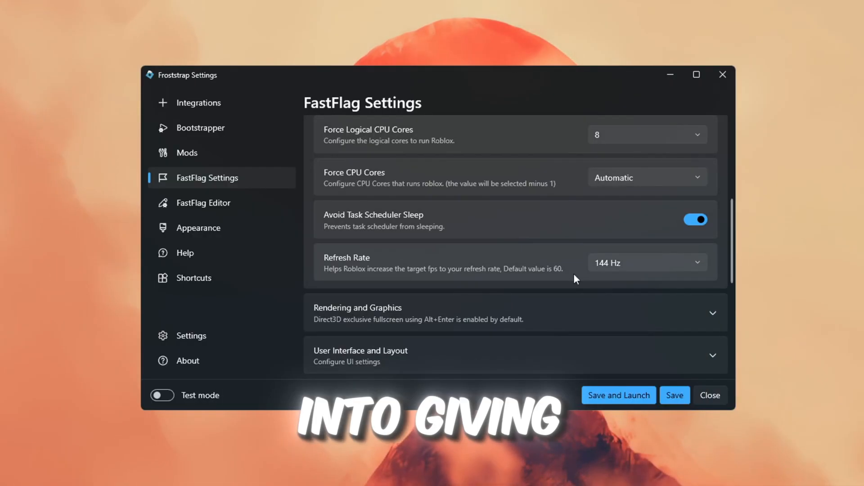
pyautogui.moveTo(616, 281)
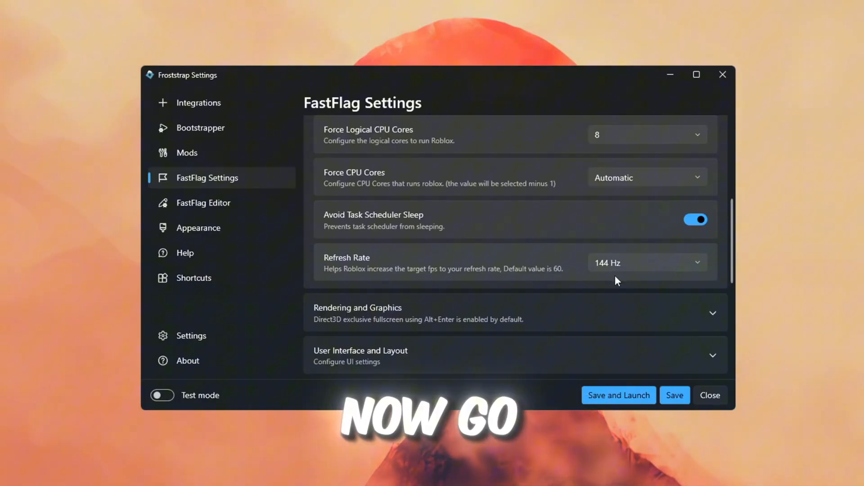
# Expand Rendering and Graphics: MSAA 2x, framerate limit 999999999, Gray Sky on.
pyautogui.click(357, 308)
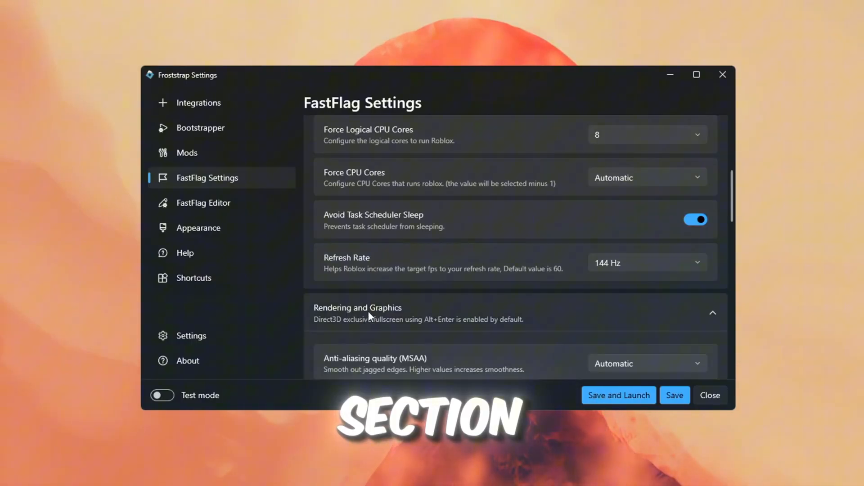
pyautogui.scroll(-3)
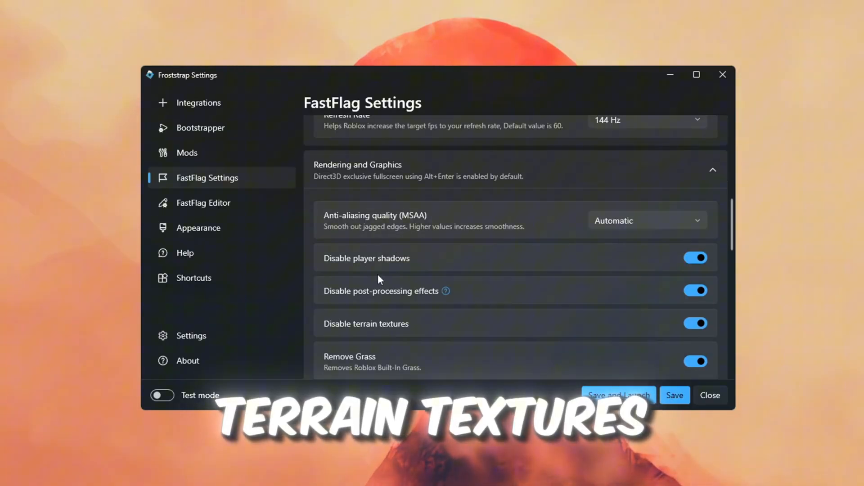
pyautogui.scroll(-3)
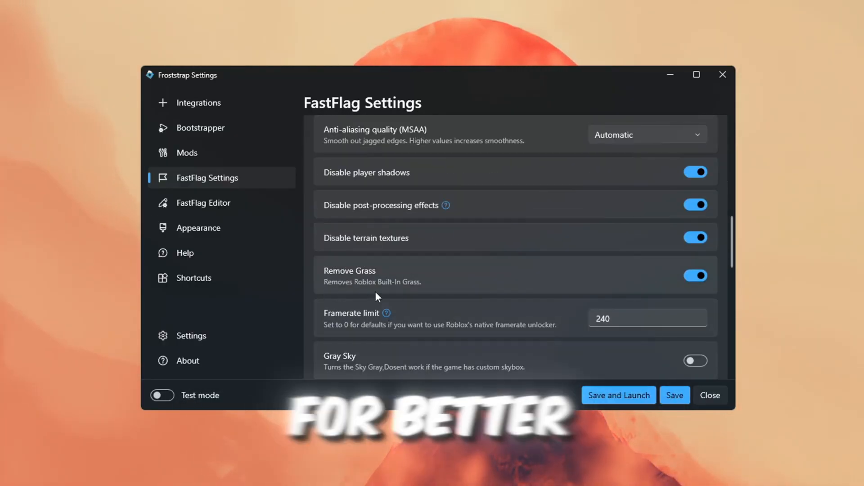
pyautogui.scroll(3)
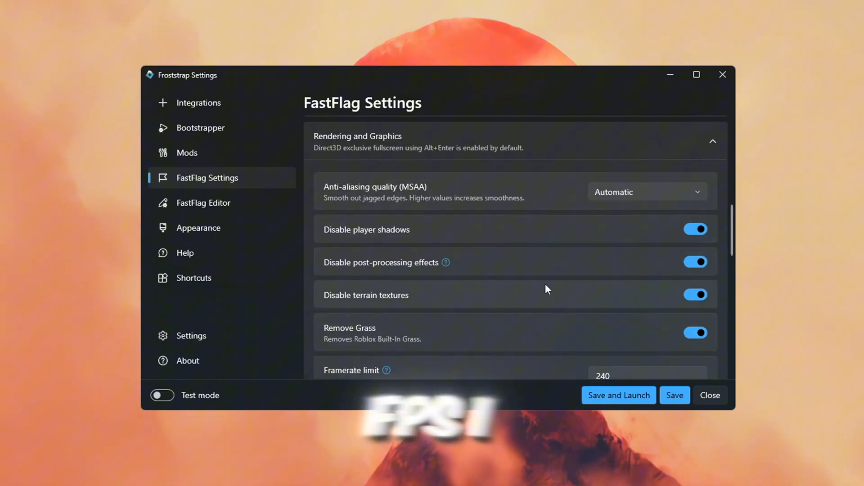
pyautogui.moveTo(398, 214)
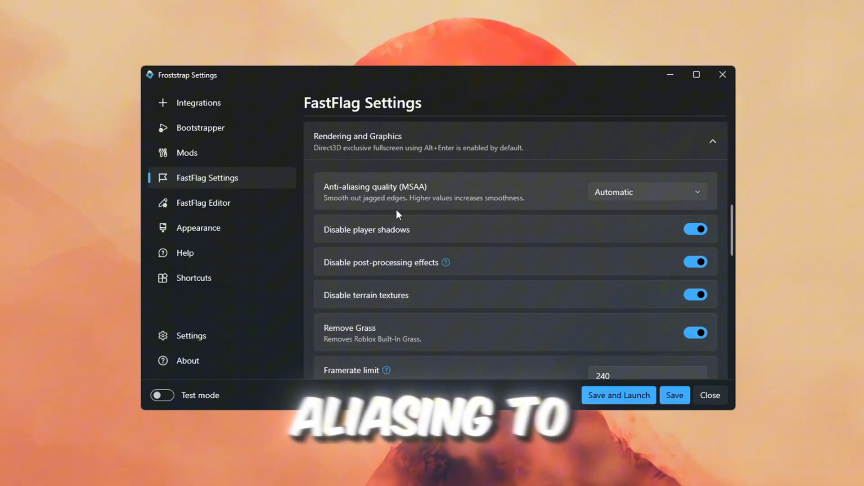
pyautogui.click(646, 192)
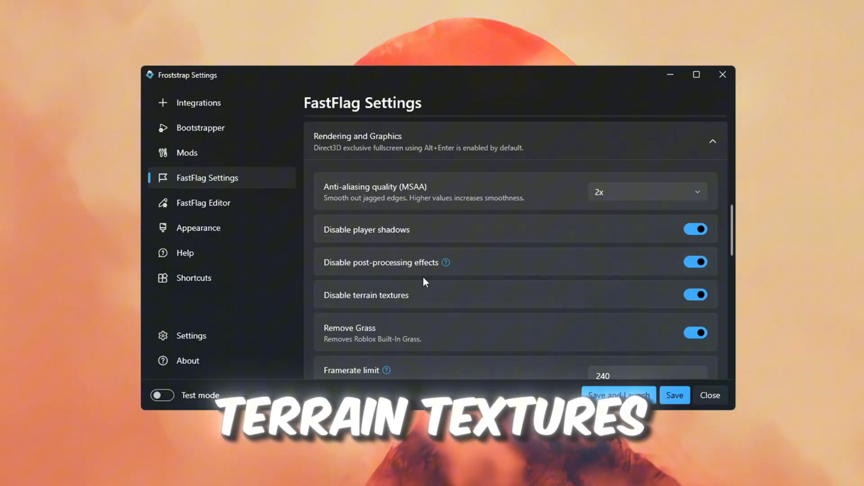
pyautogui.scroll(-3)
pyautogui.write('999999999')
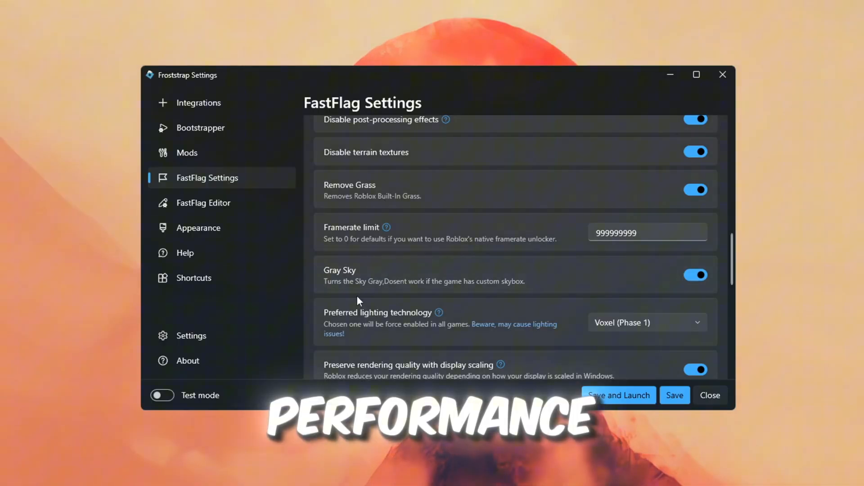
pyautogui.scroll(-3)
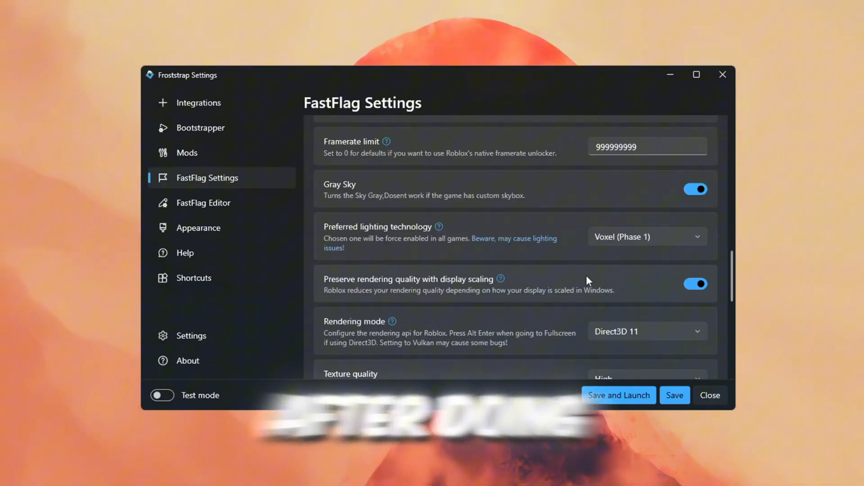
pyautogui.moveTo(398, 266)
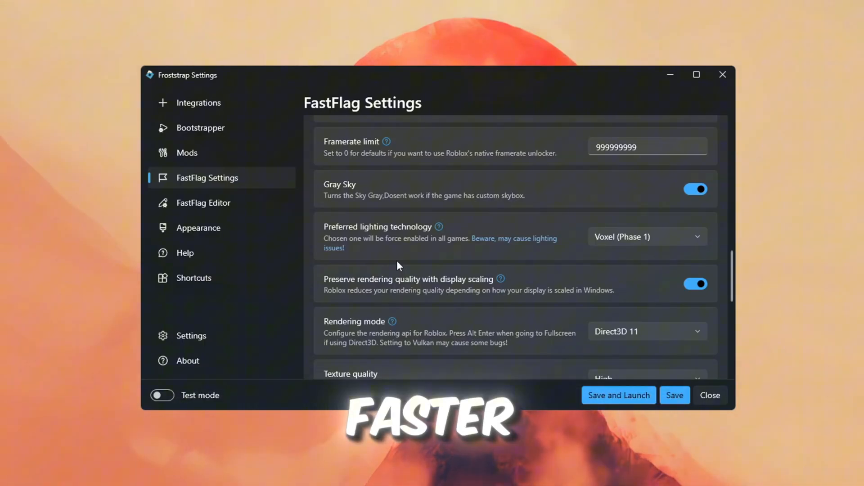
# Open GearUP Booster, browse the Games catalogue, return Home and start boosting Roblox.
pyautogui.click(619, 395)
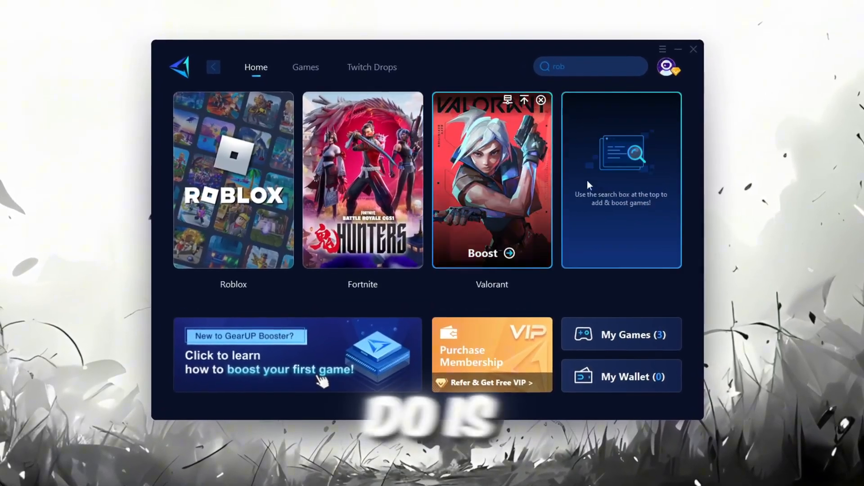
pyautogui.click(671, 68)
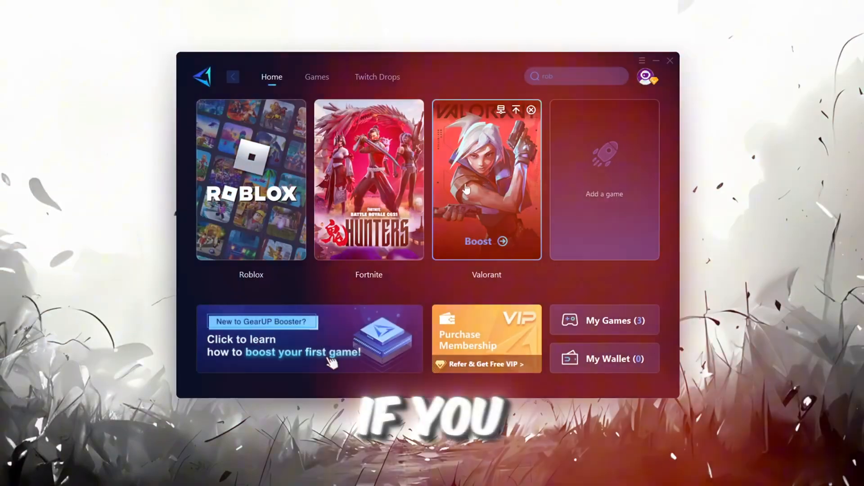
pyautogui.click(317, 77)
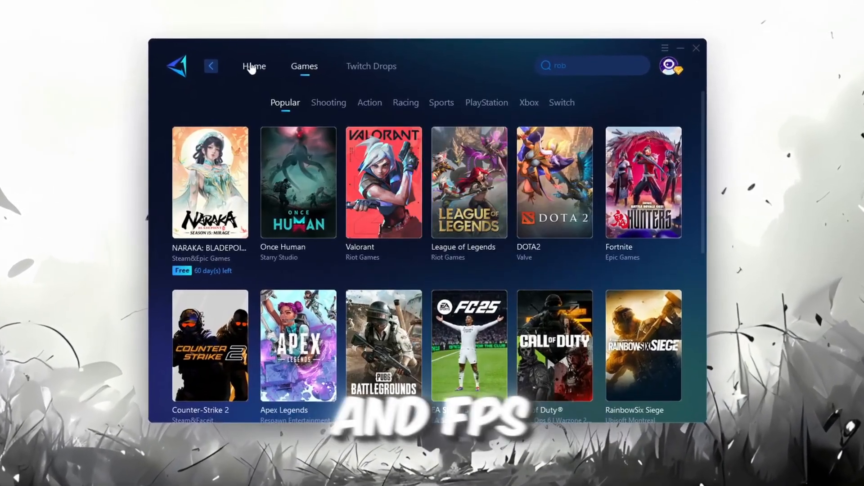
pyautogui.click(254, 65)
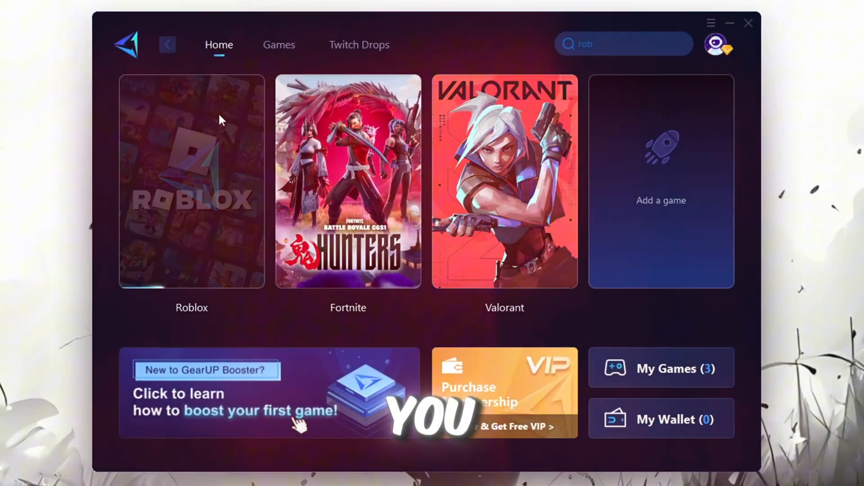
pyautogui.click(192, 182)
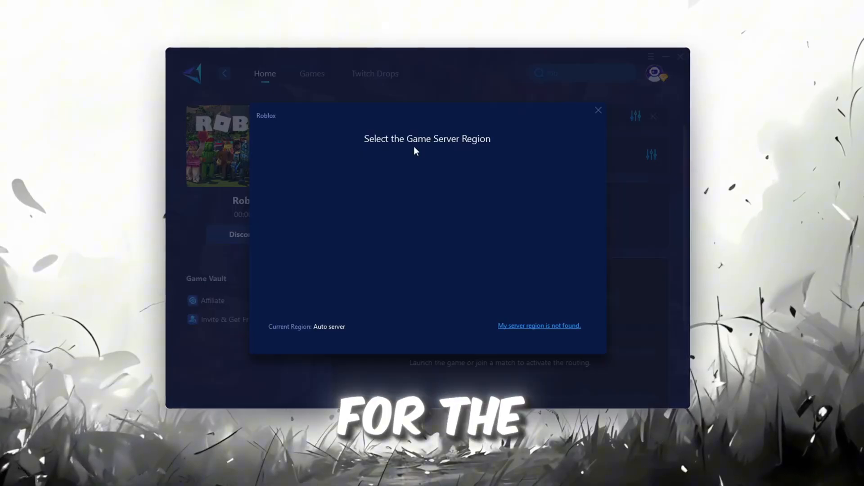
# Pick the Roblox game server region, then select and confirm a routing node.
pyautogui.click(427, 221)
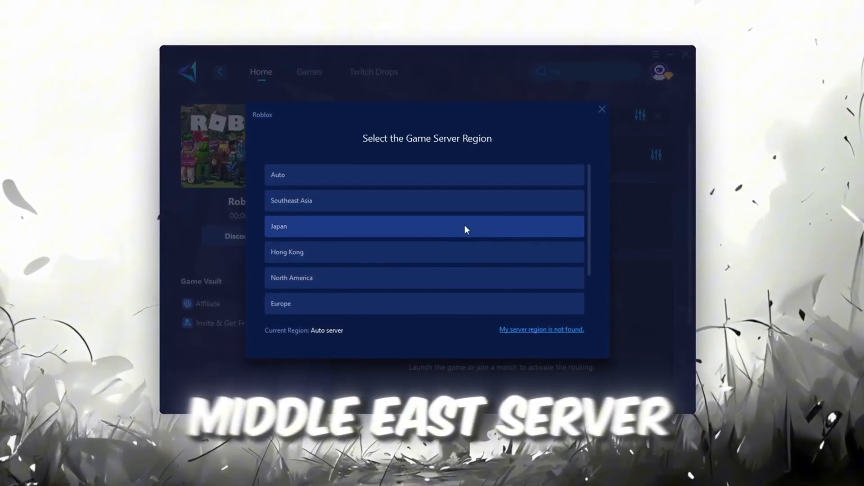
pyautogui.scroll(-3)
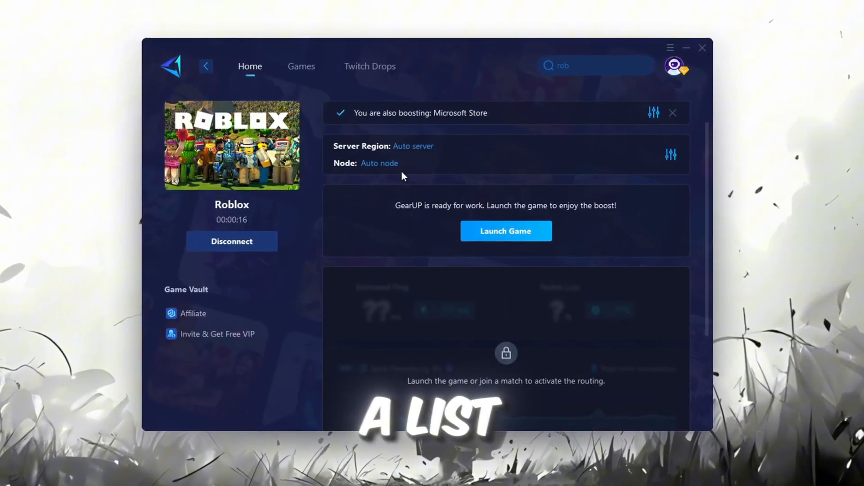
pyautogui.click(379, 163)
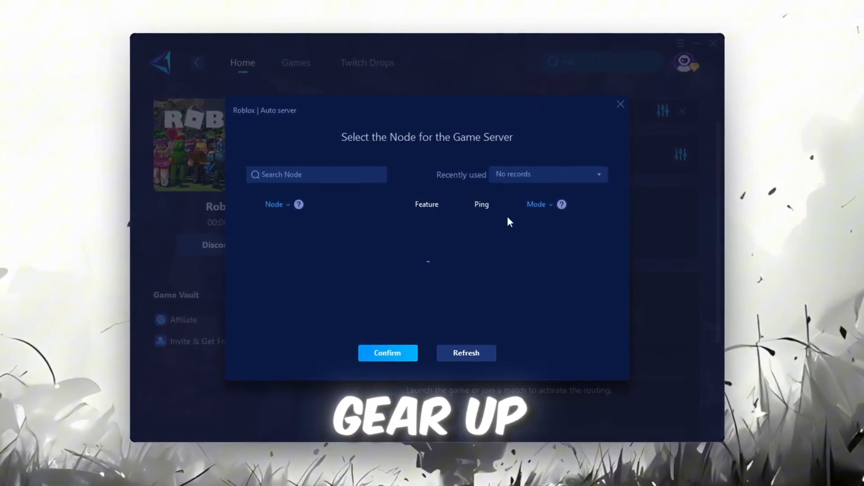
pyautogui.click(465, 353)
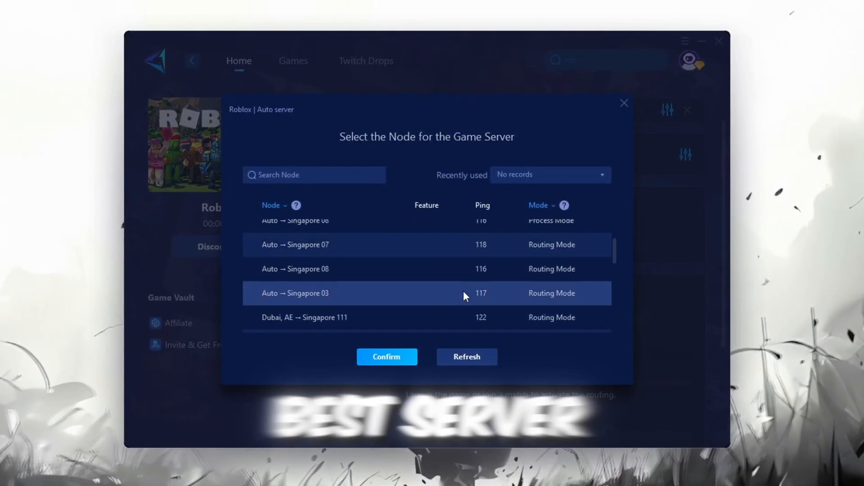
pyautogui.click(386, 356)
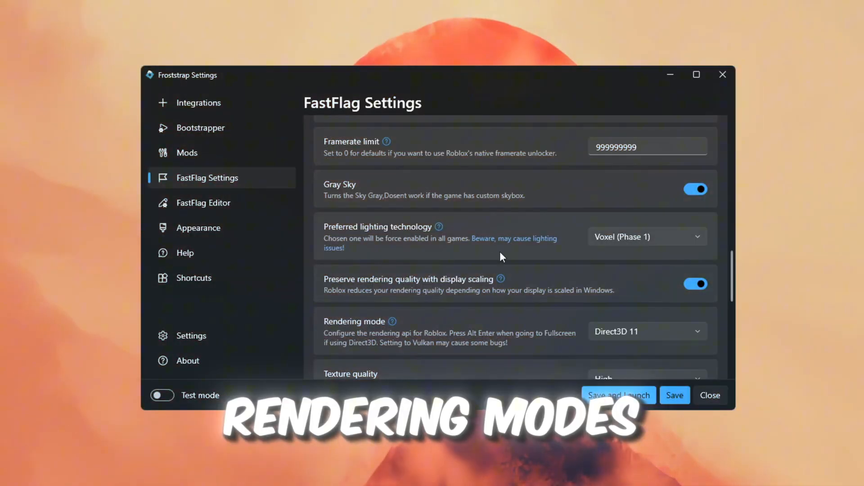
pyautogui.moveTo(446, 254)
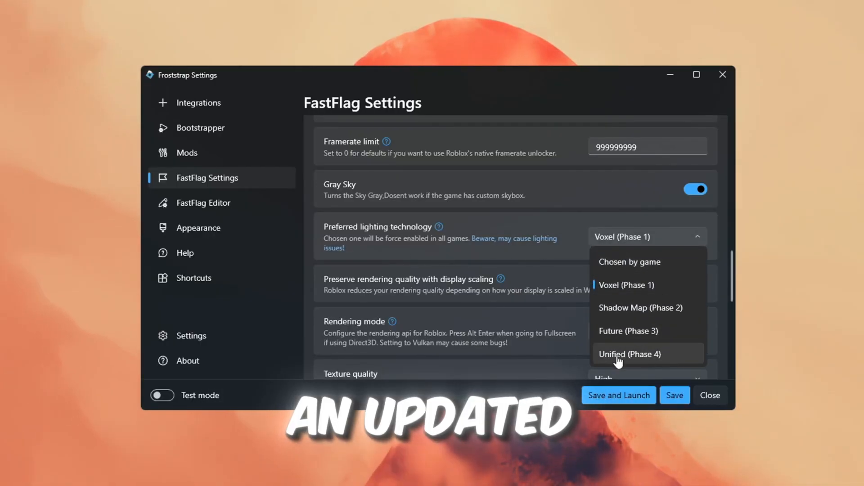
# Set lighting technology to Unified (Phase 4) and rendering mode to Vulkan.
pyautogui.click(630, 354)
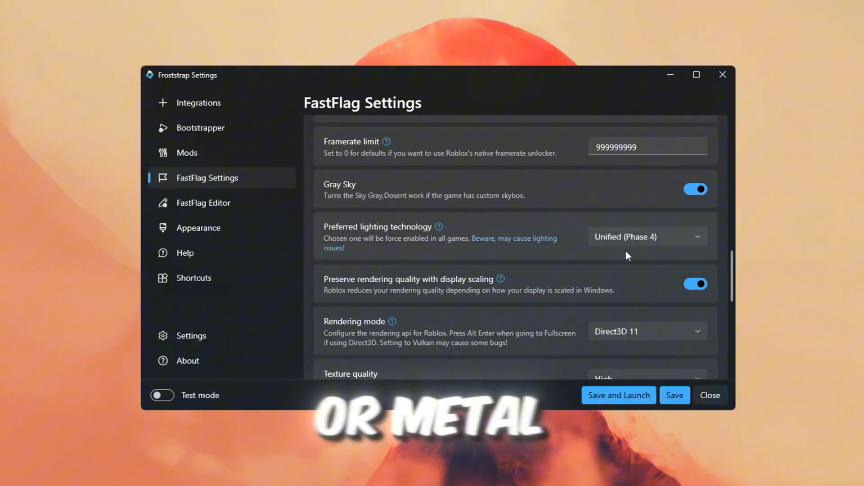
pyautogui.click(646, 331)
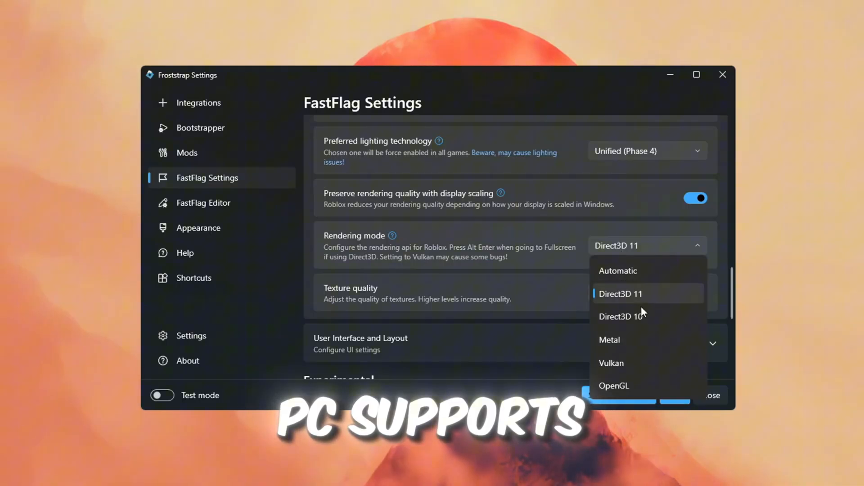
pyautogui.click(611, 363)
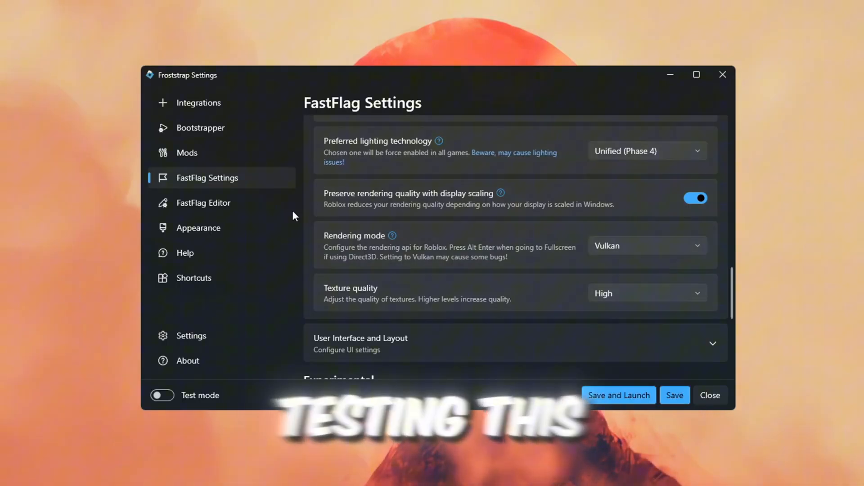
pyautogui.moveTo(677, 268)
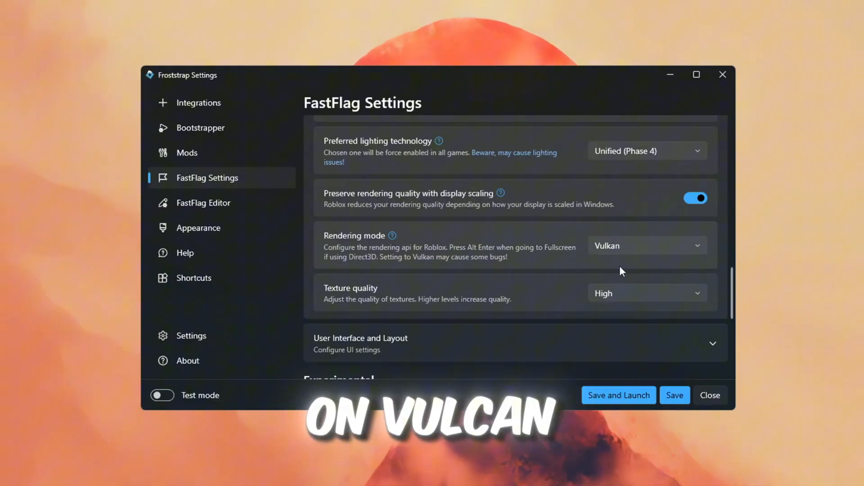
pyautogui.scroll(-3)
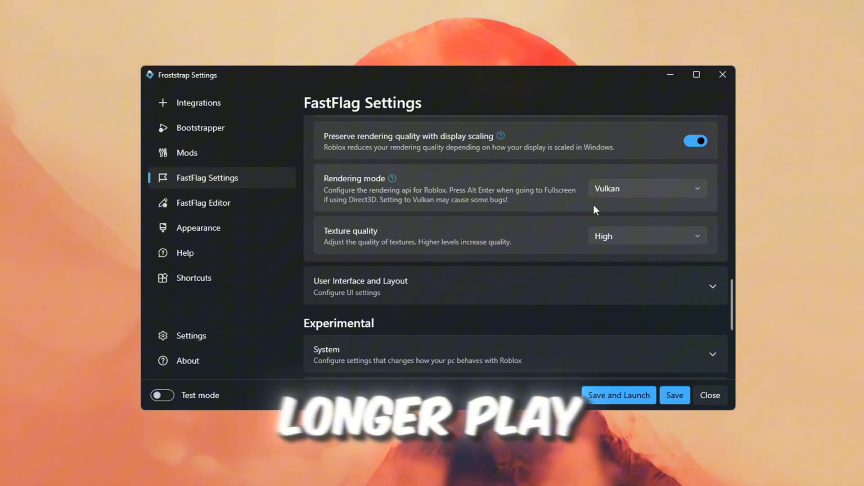
pyautogui.moveTo(307, 199)
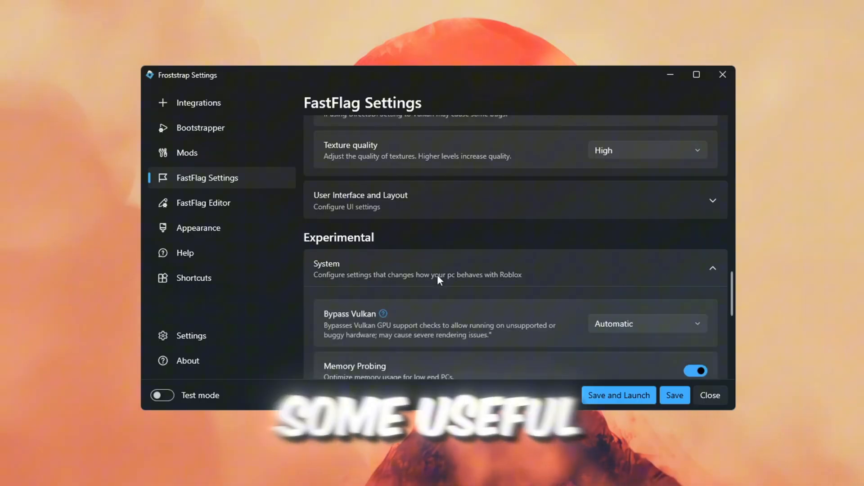
# Turn on the Memory Probing and Light Culling experimental flags and open the Dynamic Resolution choices.
pyautogui.scroll(-3)
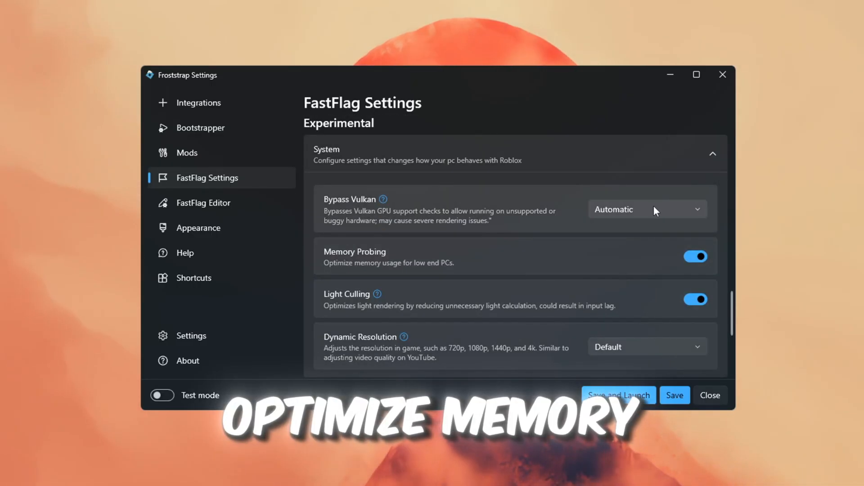
pyautogui.moveTo(609, 300)
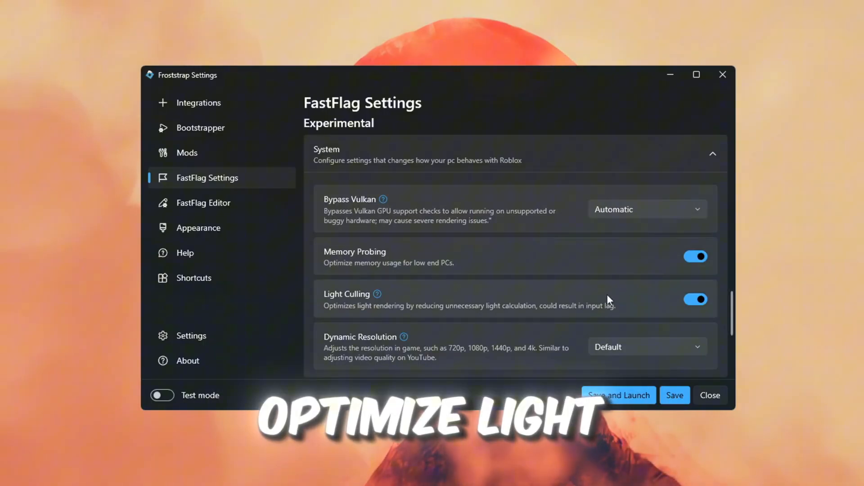
pyautogui.scroll(-3)
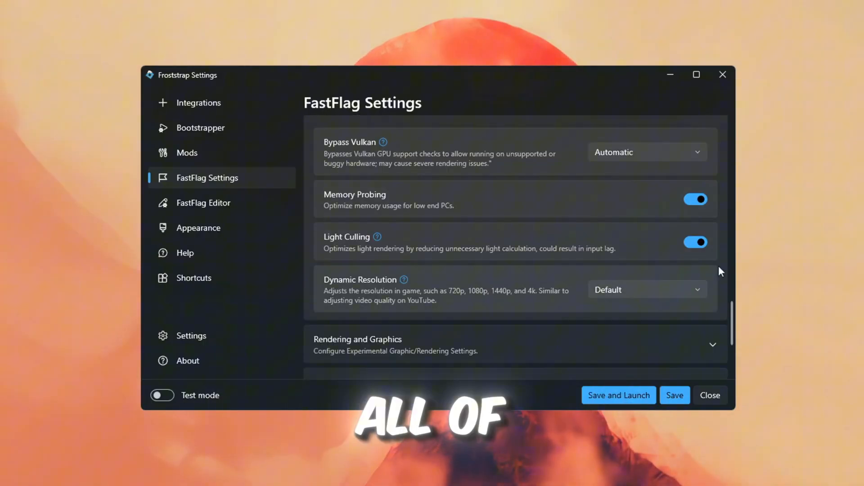
pyautogui.scroll(3)
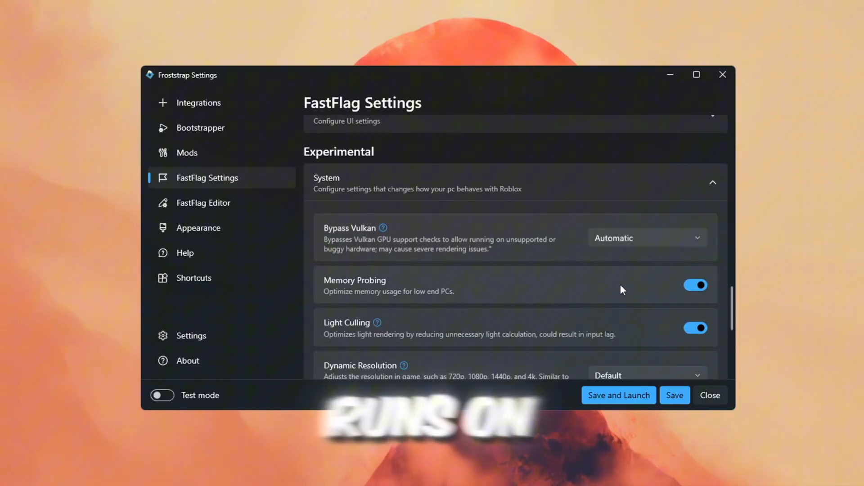
pyautogui.click(646, 238)
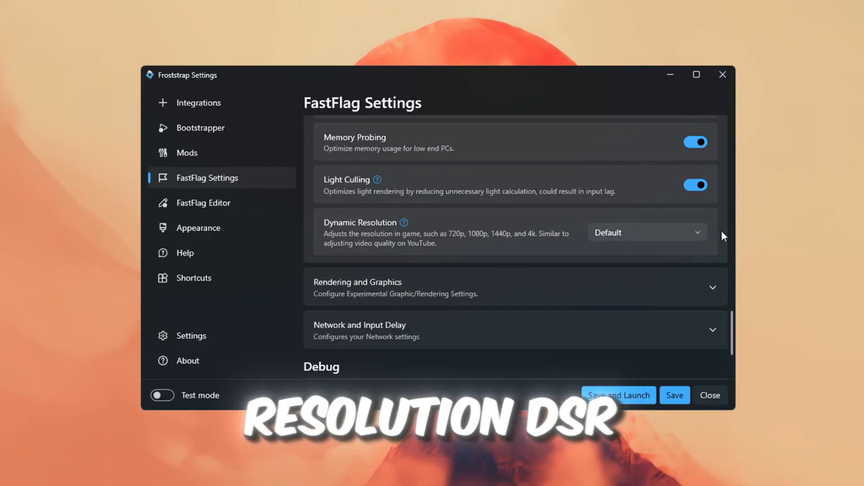
pyautogui.click(647, 232)
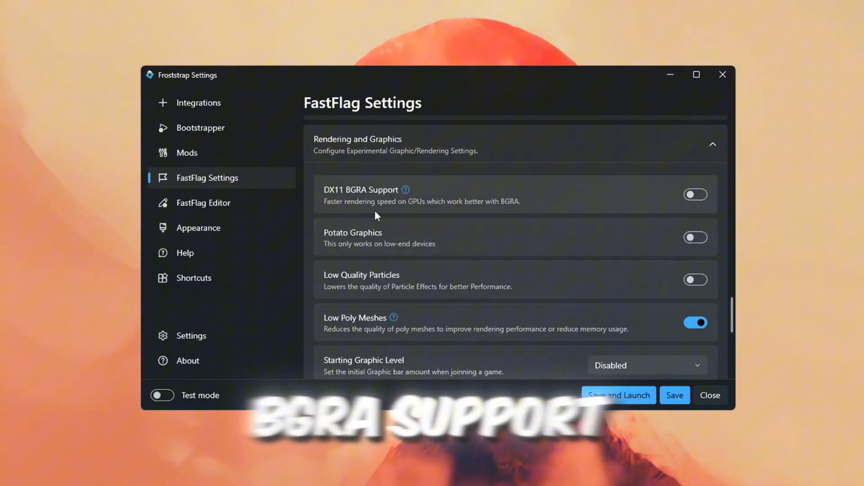
# Turn on DX11 BGRA Support and set Texture Skipping to 4x.
pyautogui.click(695, 194)
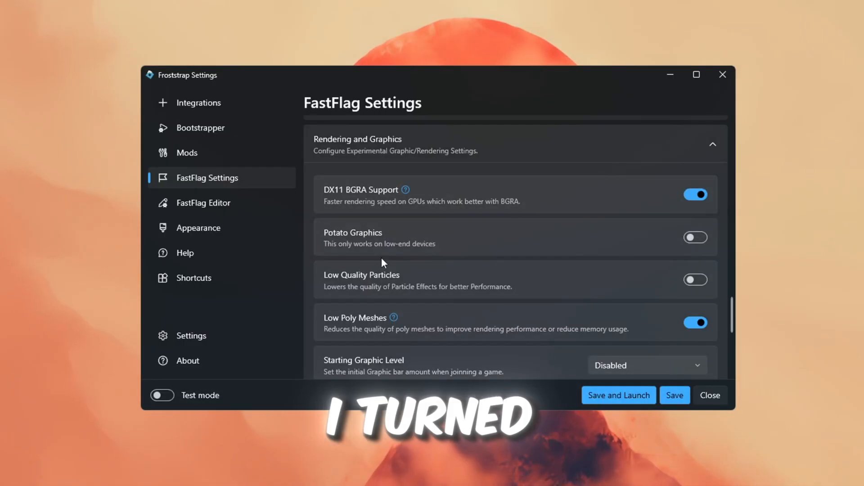
pyautogui.scroll(-3)
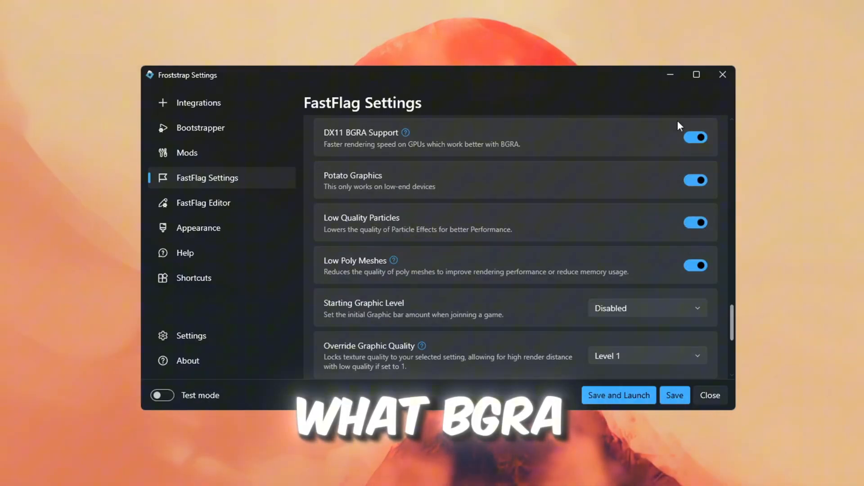
pyautogui.scroll(3)
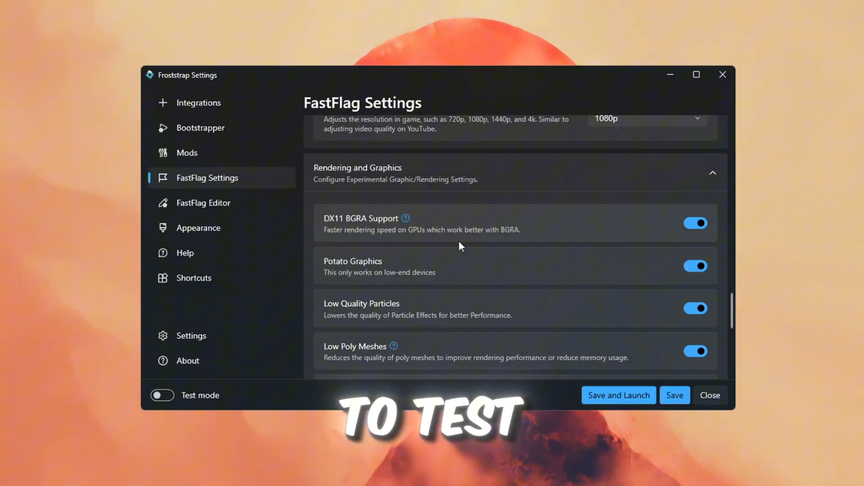
pyautogui.scroll(-3)
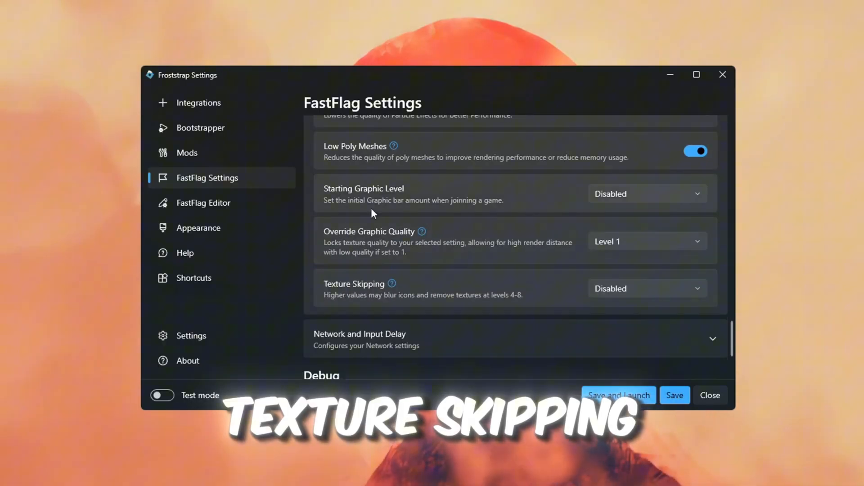
pyautogui.click(647, 288)
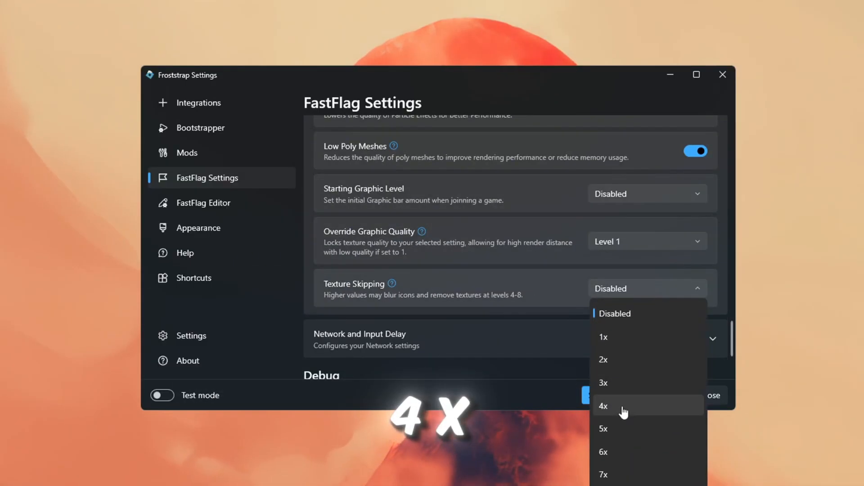
pyautogui.click(603, 406)
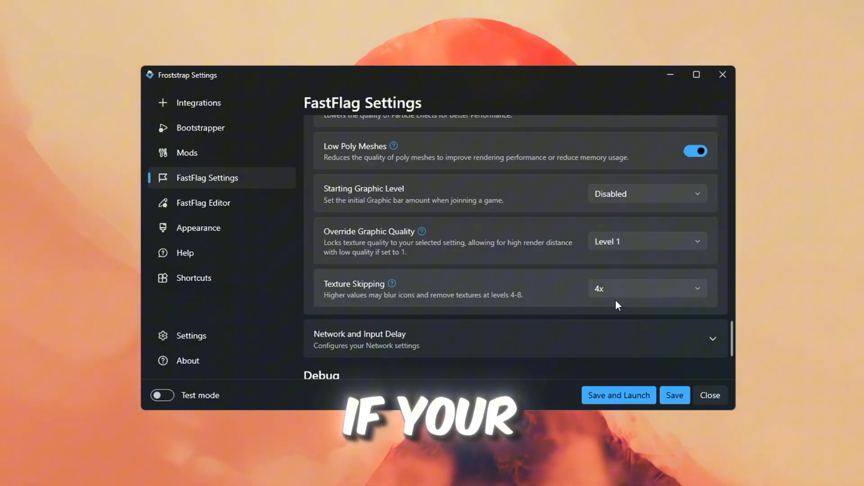
pyautogui.moveTo(375, 299)
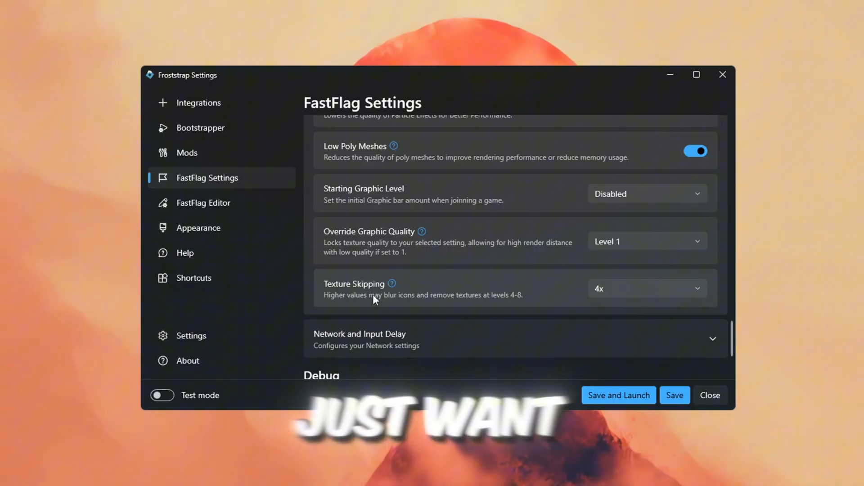
pyautogui.moveTo(501, 314)
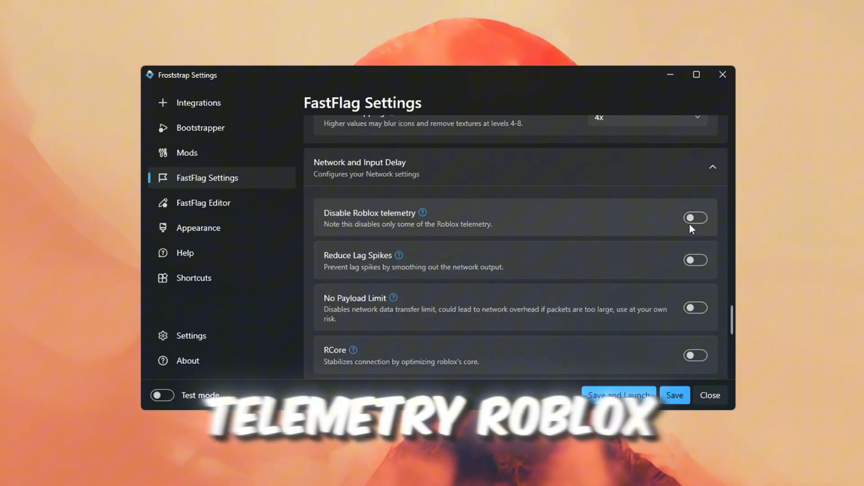
# Turn on disabling Roblox telemetry and set Buffer Array Length to 1480.
pyautogui.click(695, 217)
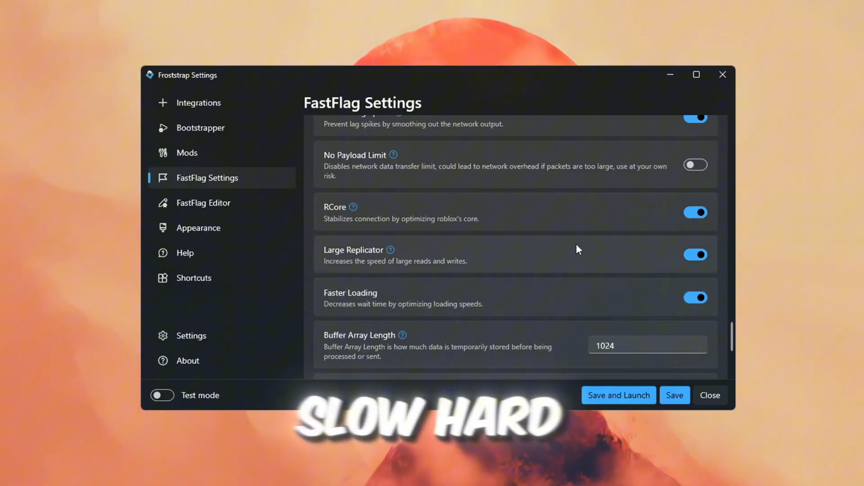
pyautogui.scroll(-3)
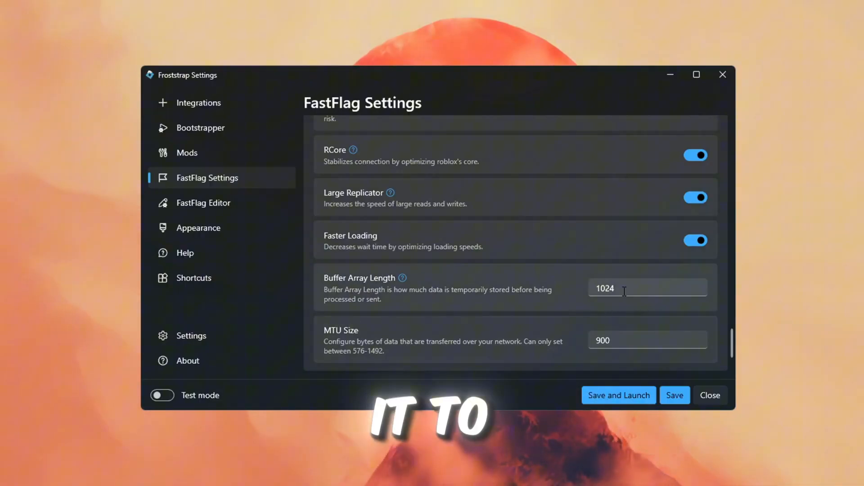
pyautogui.write('1480')
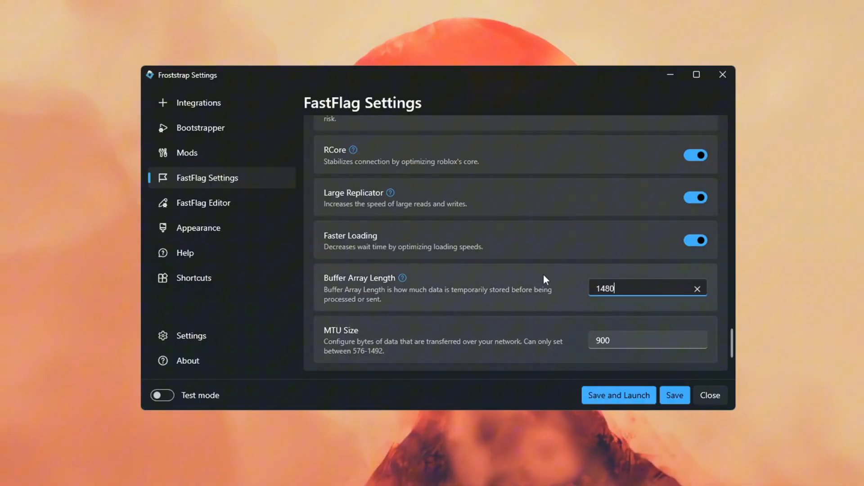
pyautogui.scroll(-3)
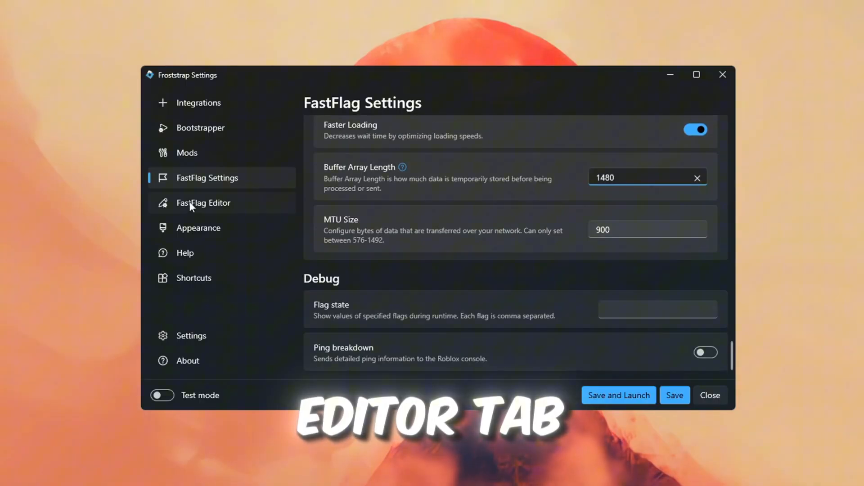
# Open a new FastFlag in the FastFlag Editor on the Import JSON tab.
pyautogui.click(203, 204)
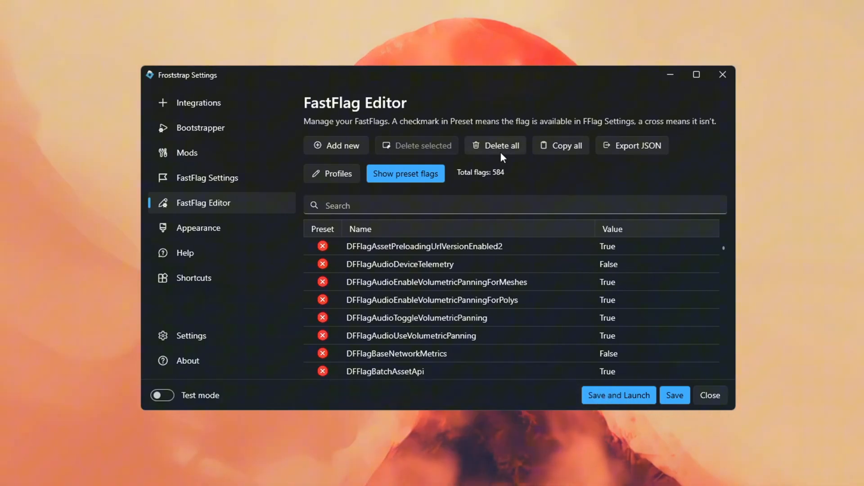
pyautogui.moveTo(339, 158)
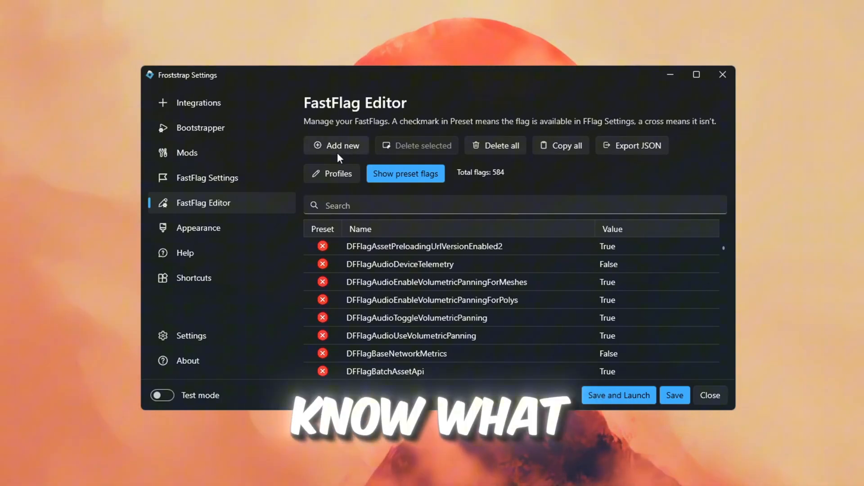
pyautogui.click(336, 146)
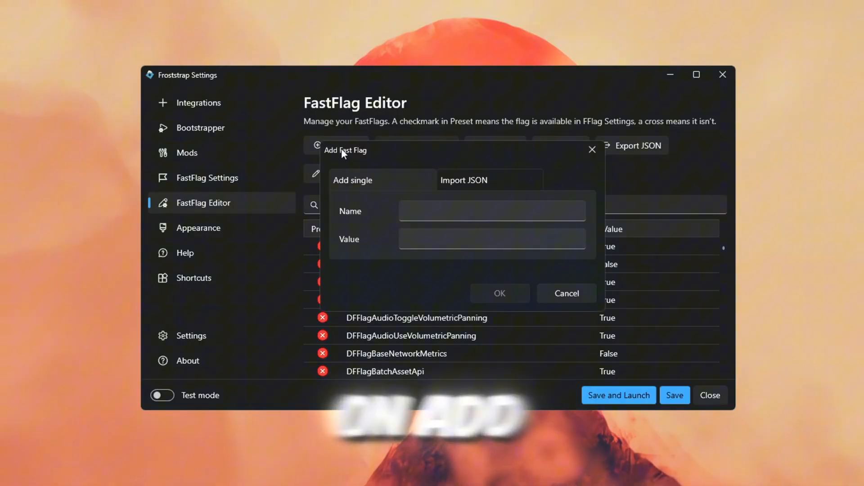
pyautogui.click(463, 179)
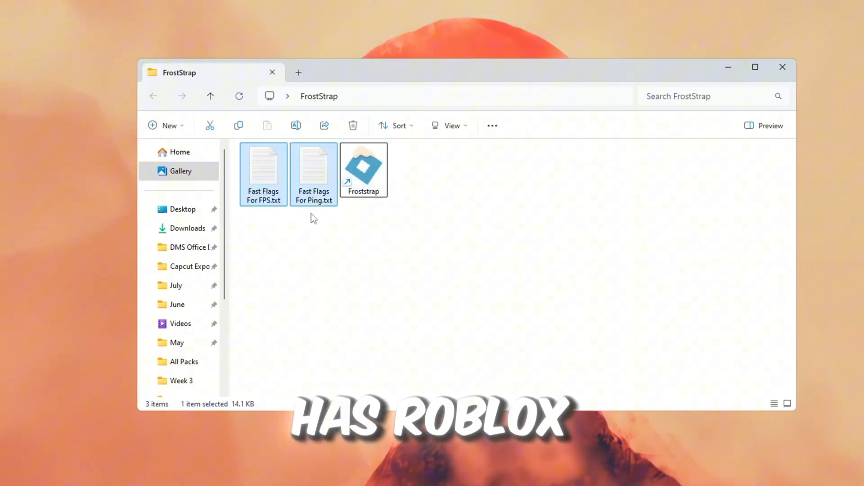
# Select Fast Flags For FPS.txt and Fast Flags For Ping.txt and open them.
pyautogui.click(314, 174)
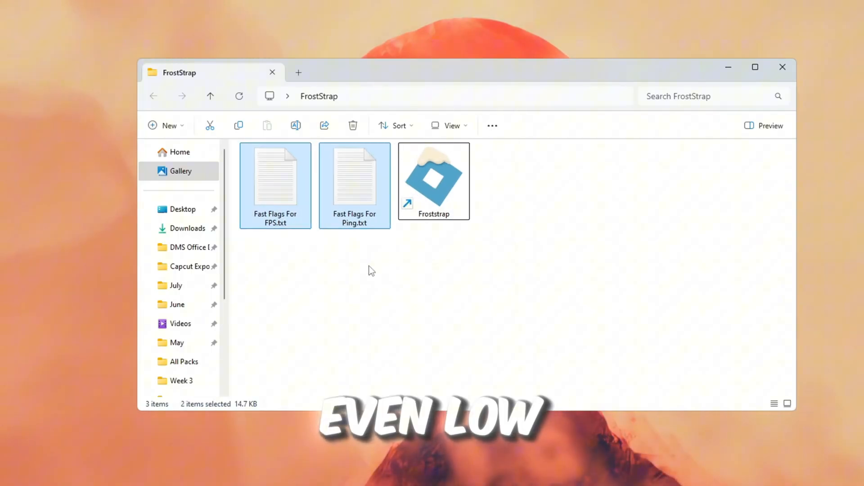
pyautogui.moveTo(324, 255)
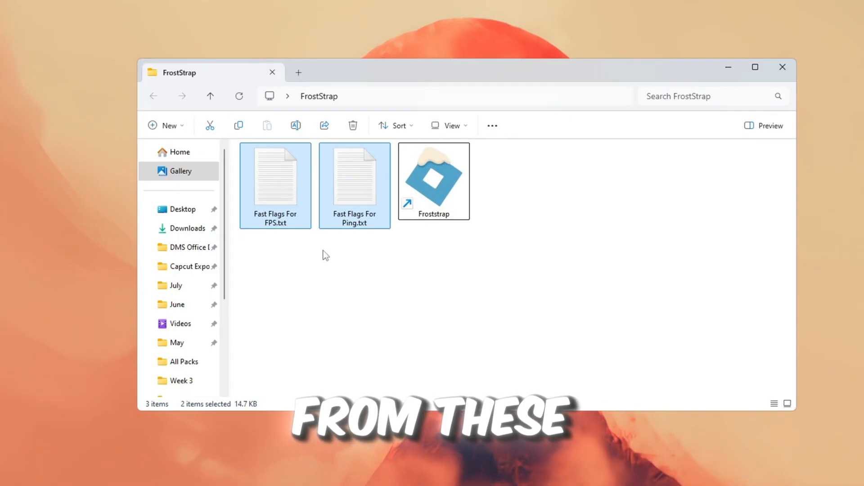
pyautogui.doubleClick(275, 185)
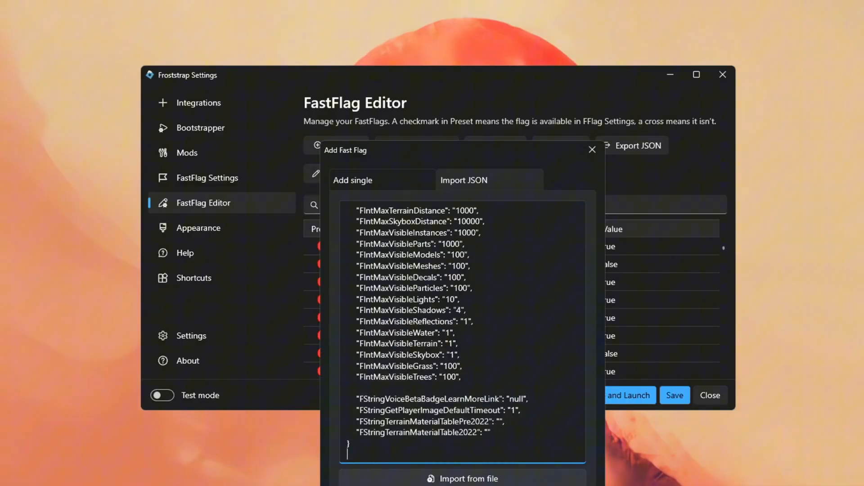
# Import the JSON flags with overwrite, restore the Classic Dark theme, then save and launch Roblox.
pyautogui.click(467, 477)
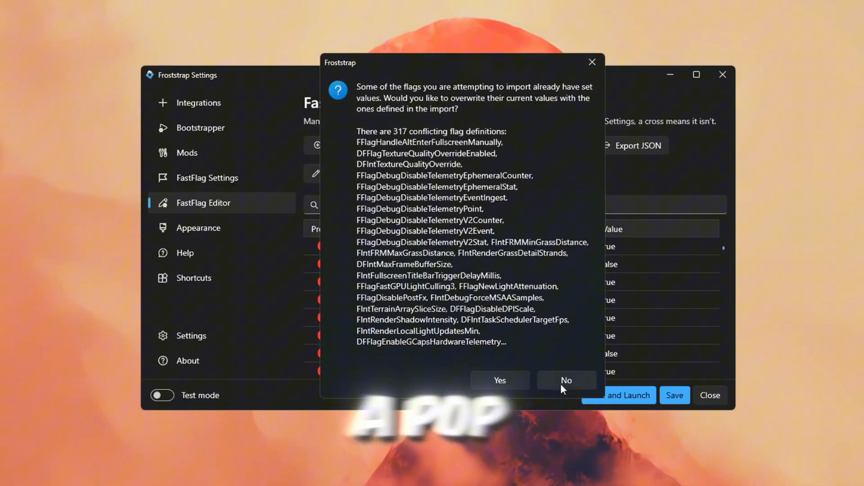
pyautogui.click(498, 380)
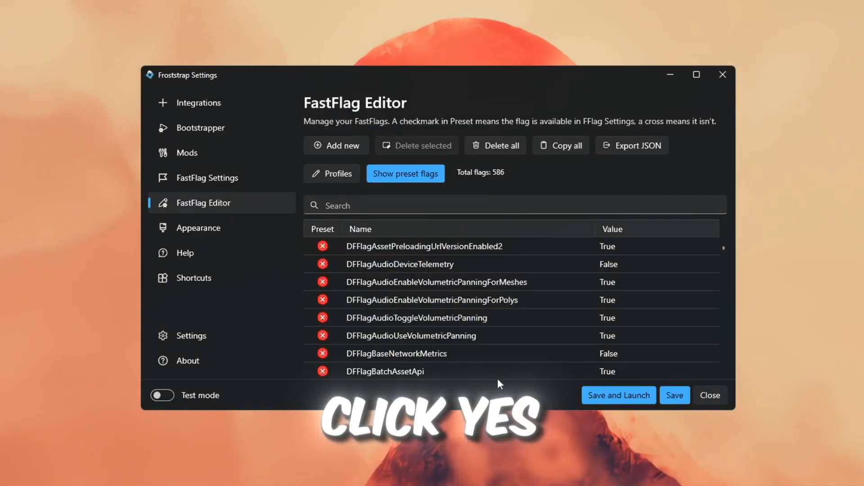
pyautogui.click(199, 228)
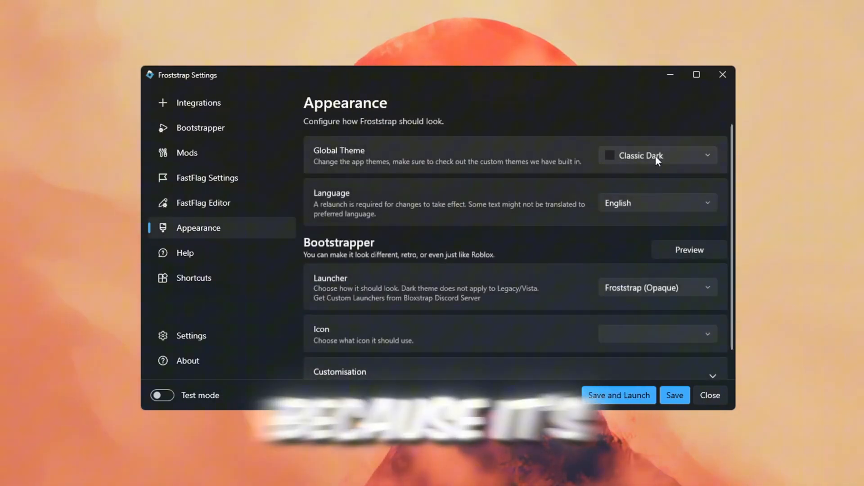
pyautogui.moveTo(617, 177)
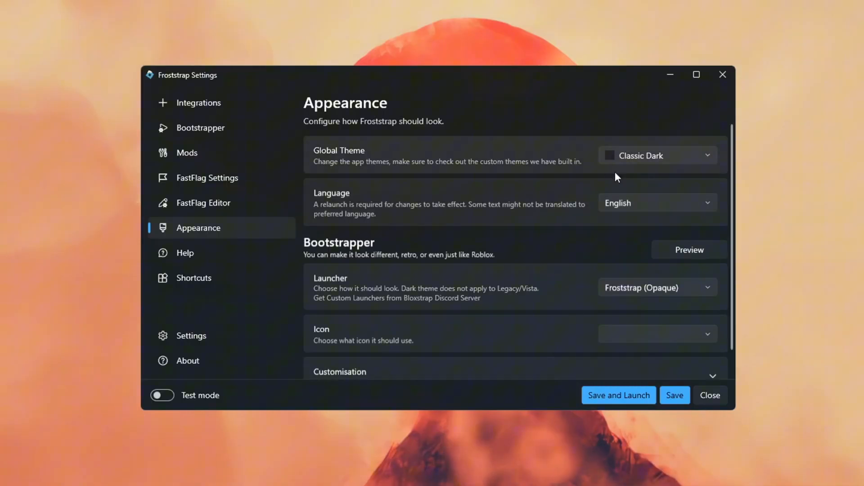
pyautogui.click(656, 155)
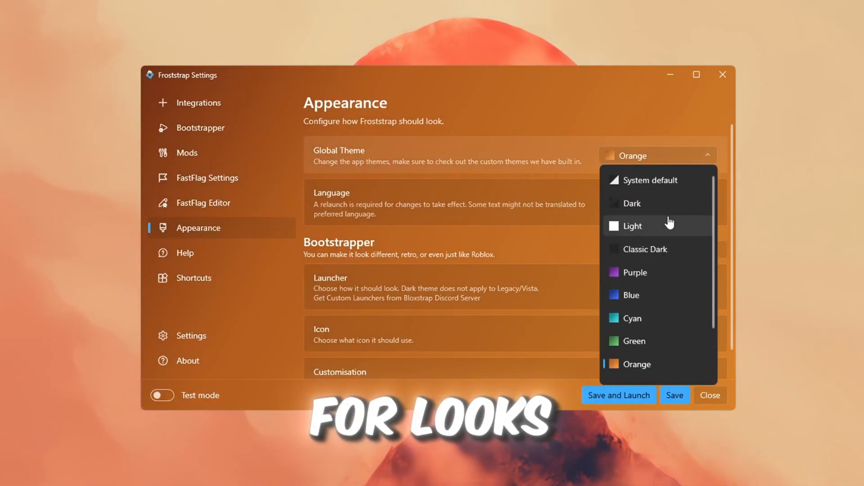
pyautogui.click(643, 249)
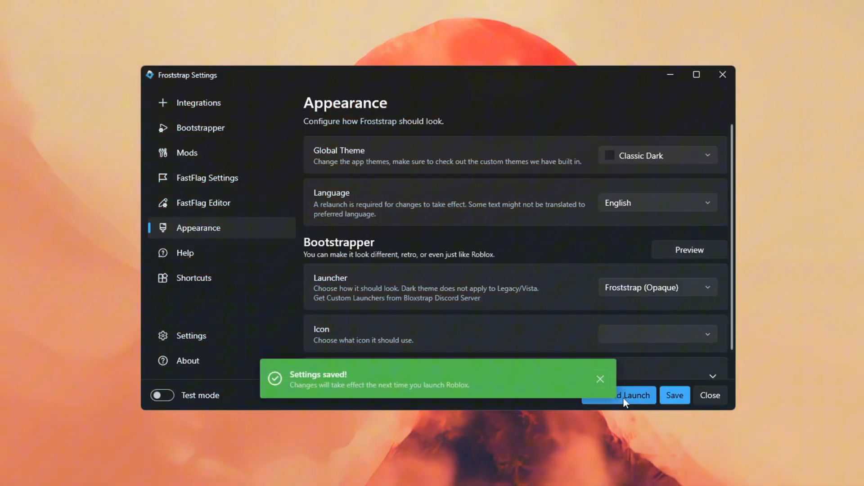
pyautogui.click(618, 395)
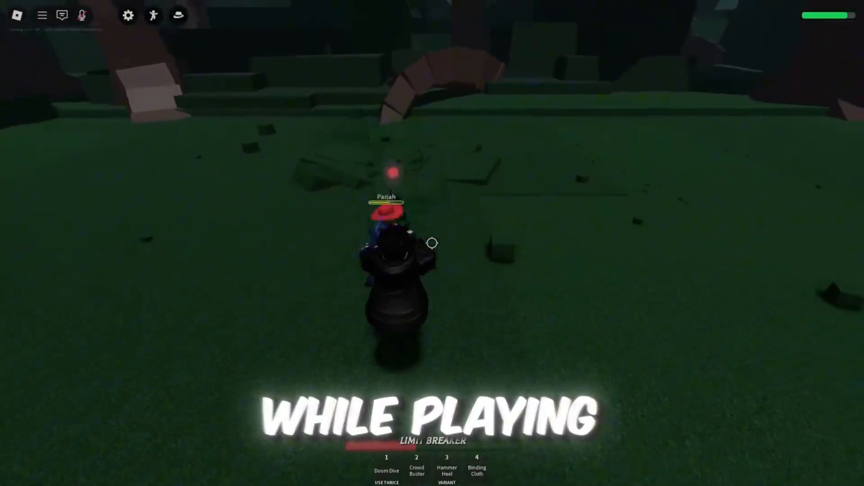